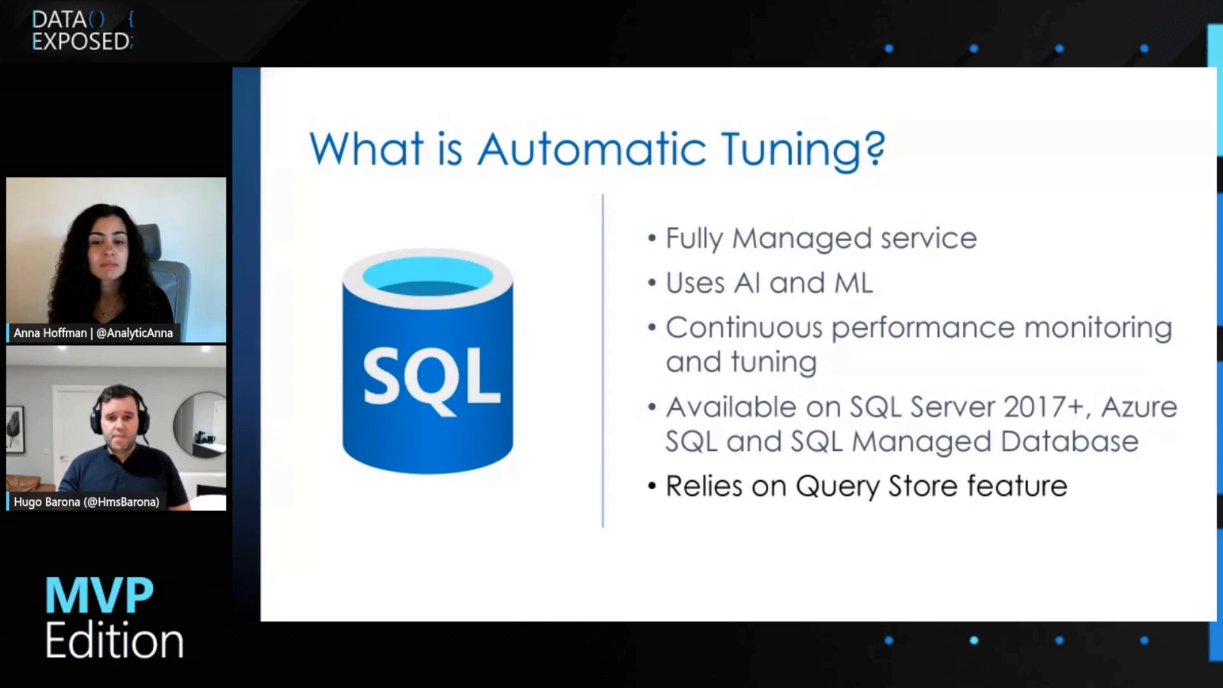
Open server-autotuning-demo and list its databases, AdventureWorks2019 and db-autotuning-demo.
{"action": "key", "text": "Right"}
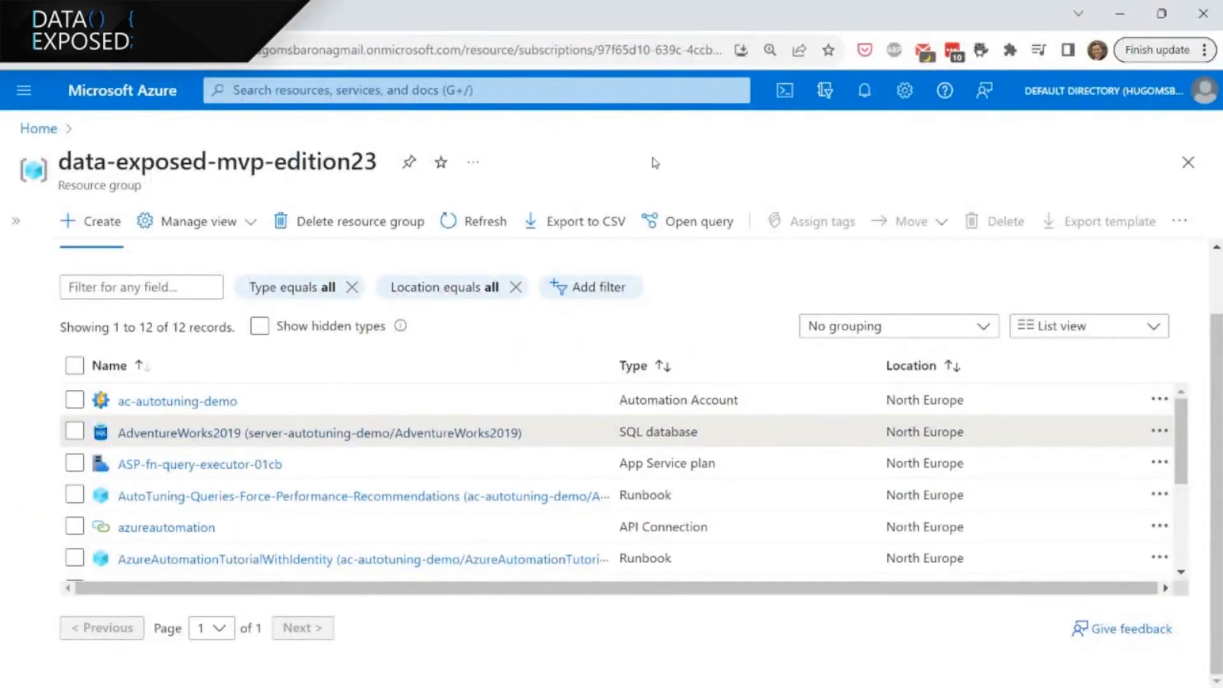
{"action": "mouse_move", "coordinate": [667, 162]}
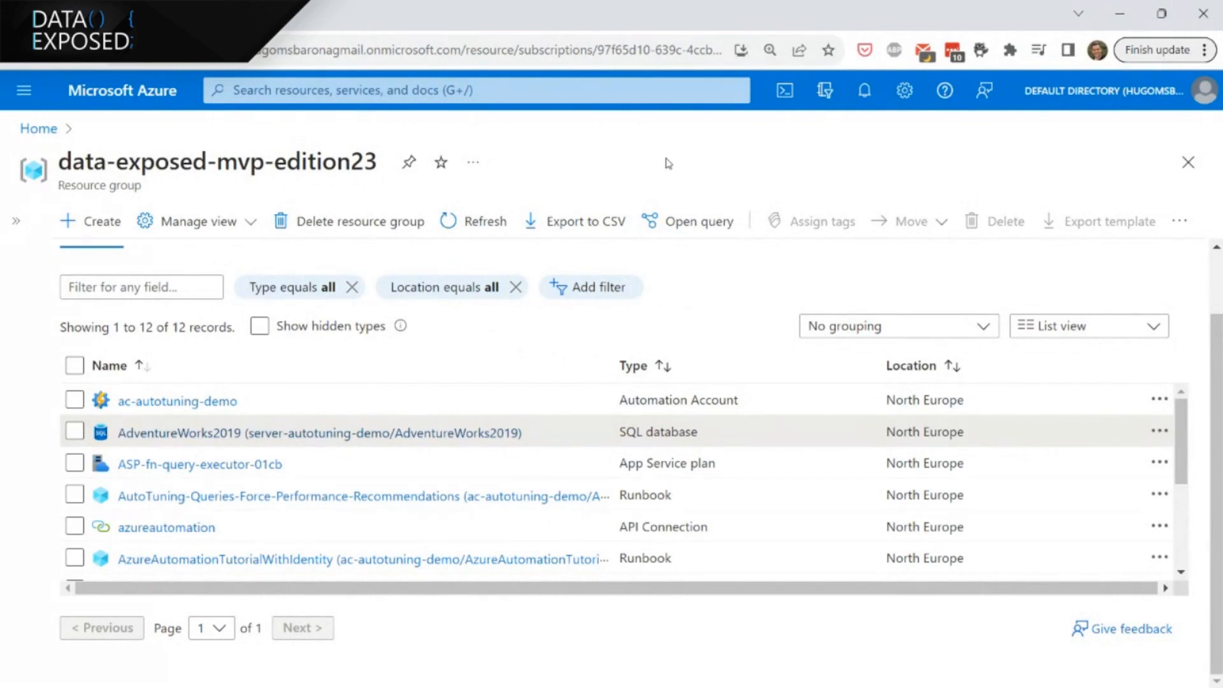
{"action": "mouse_move", "coordinate": [613, 249]}
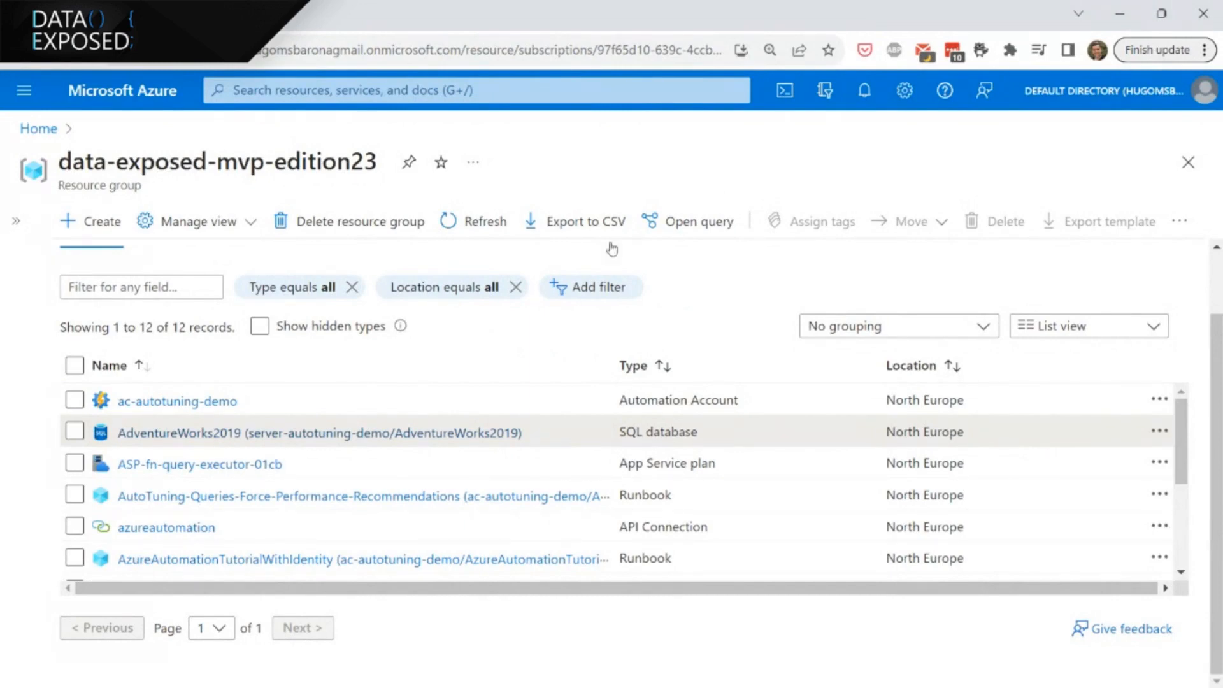
{"action": "scroll", "scroll_direction": "down", "scroll_amount": 3}
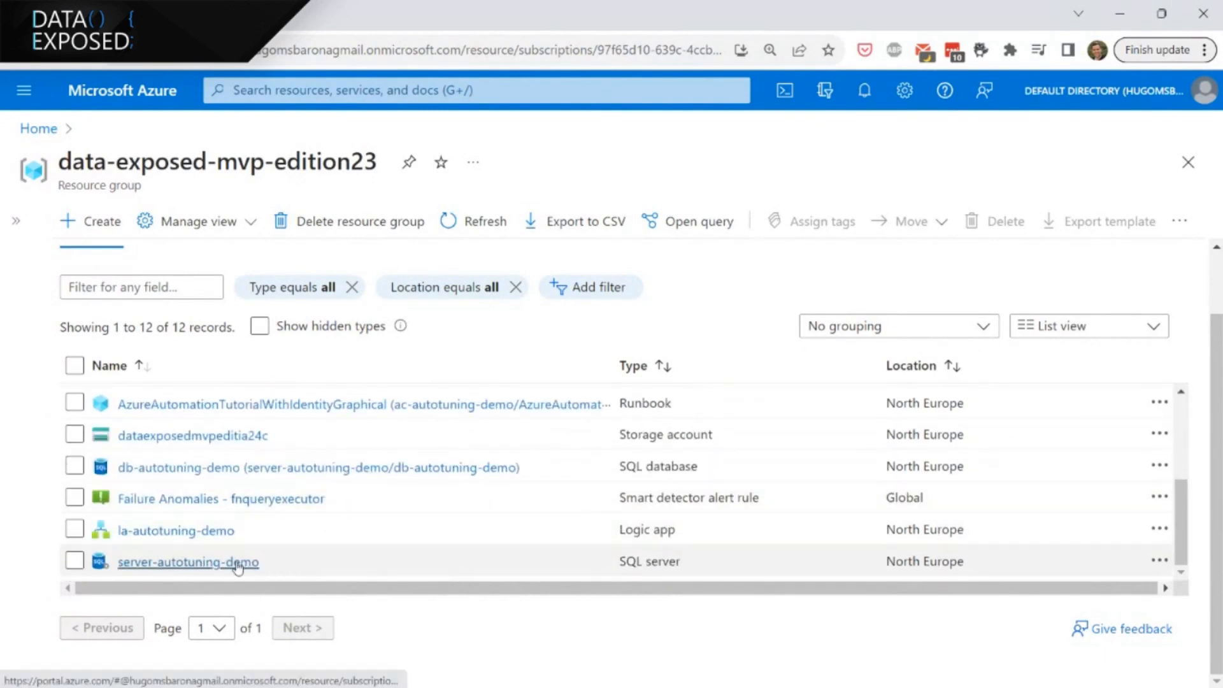
{"action": "left_click", "coordinate": [188, 562]}
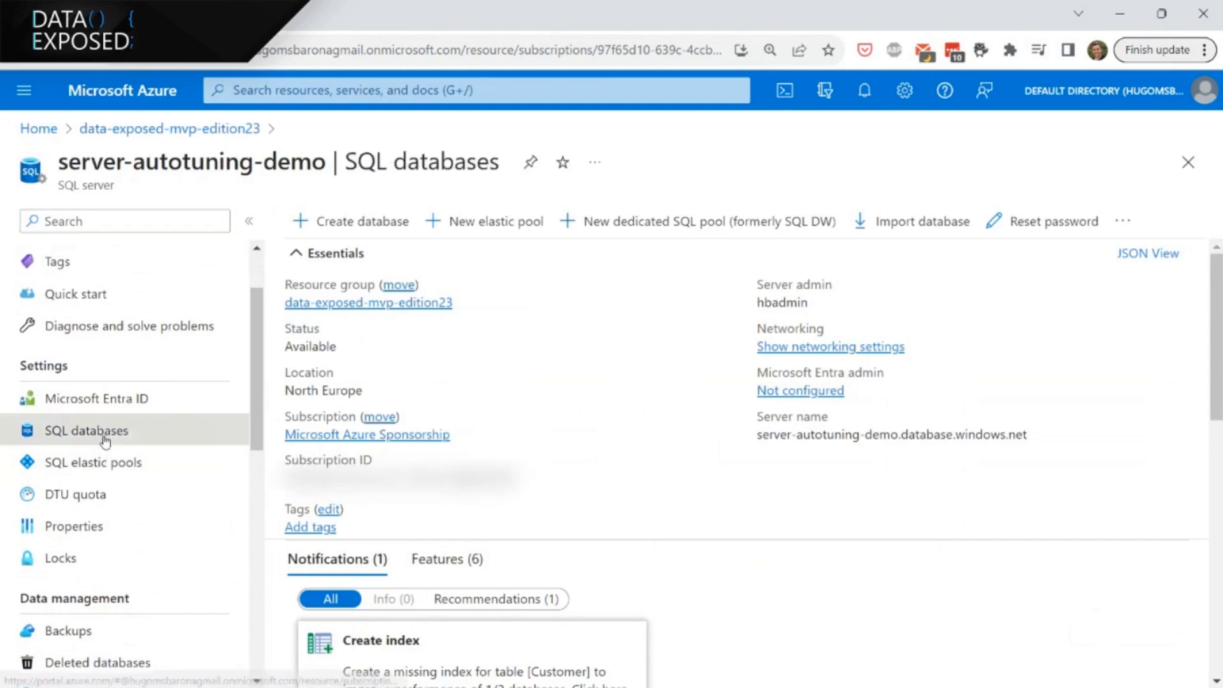
{"action": "left_click", "coordinate": [87, 430]}
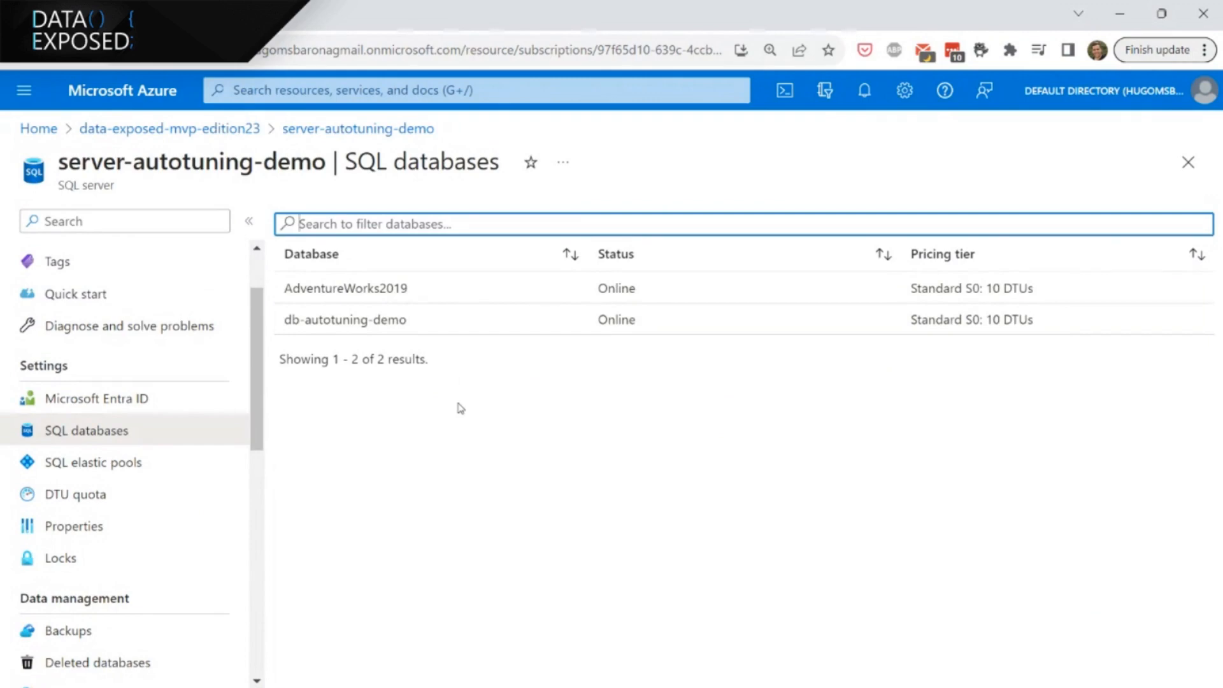
{"action": "mouse_move", "coordinate": [426, 327]}
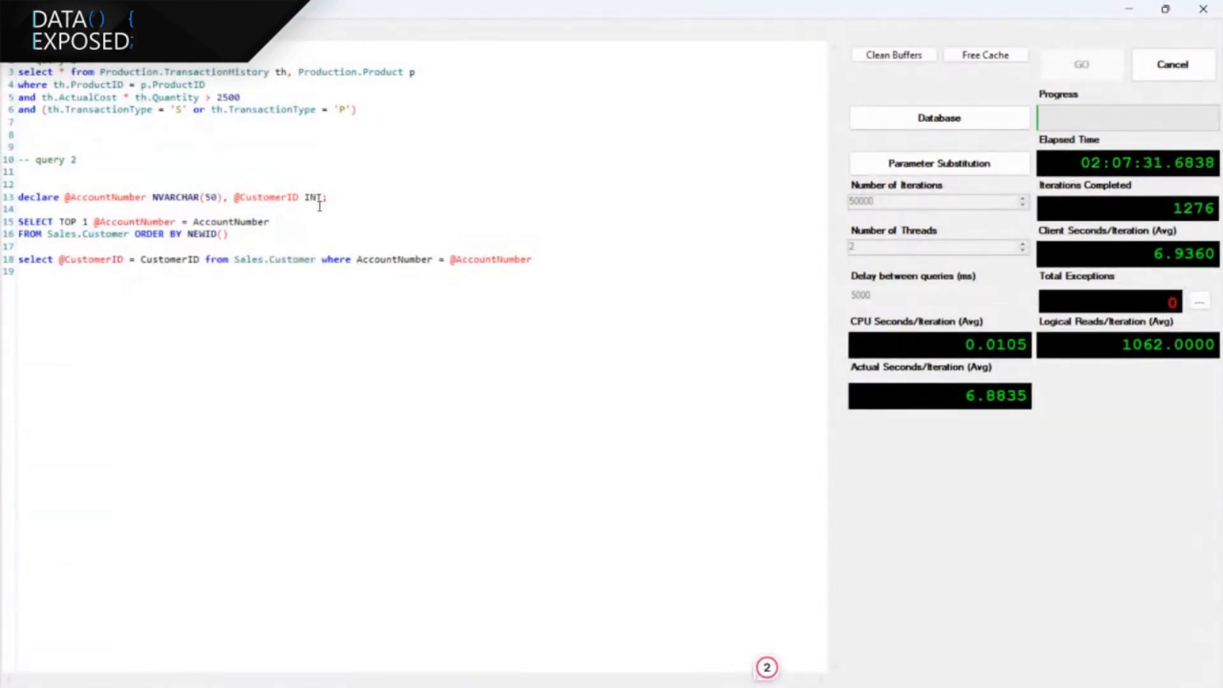
{"action": "mouse_move", "coordinate": [755, 230]}
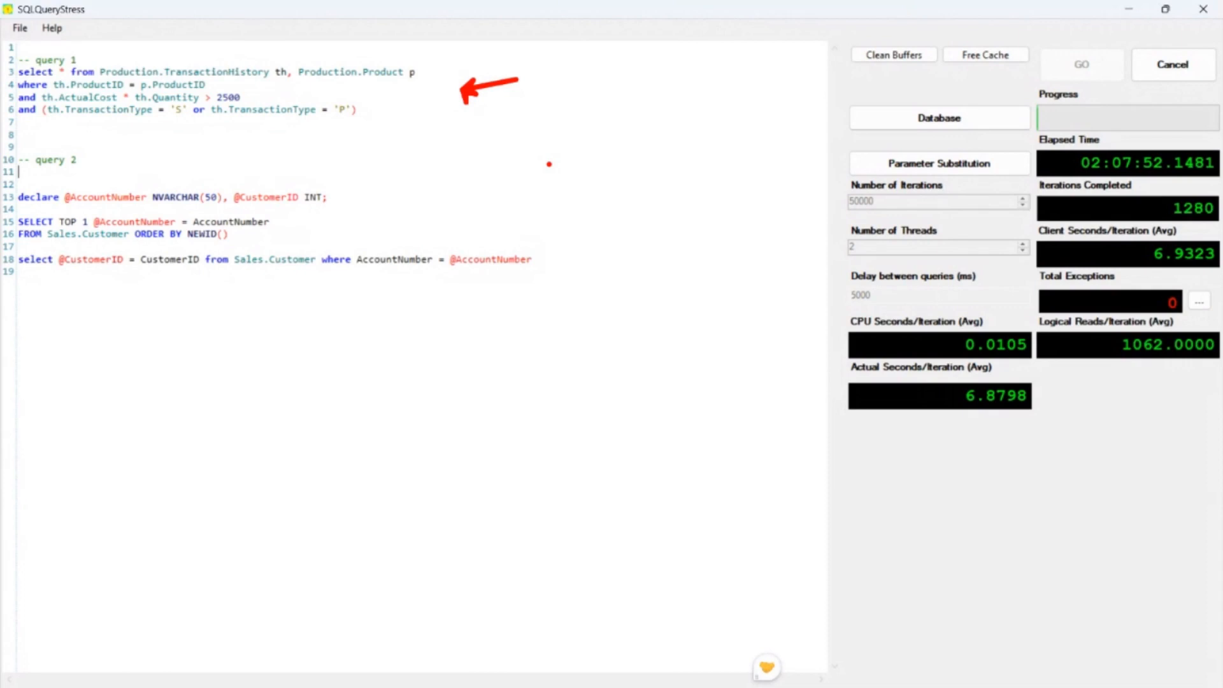
{"action": "mouse_move", "coordinate": [407, 136]}
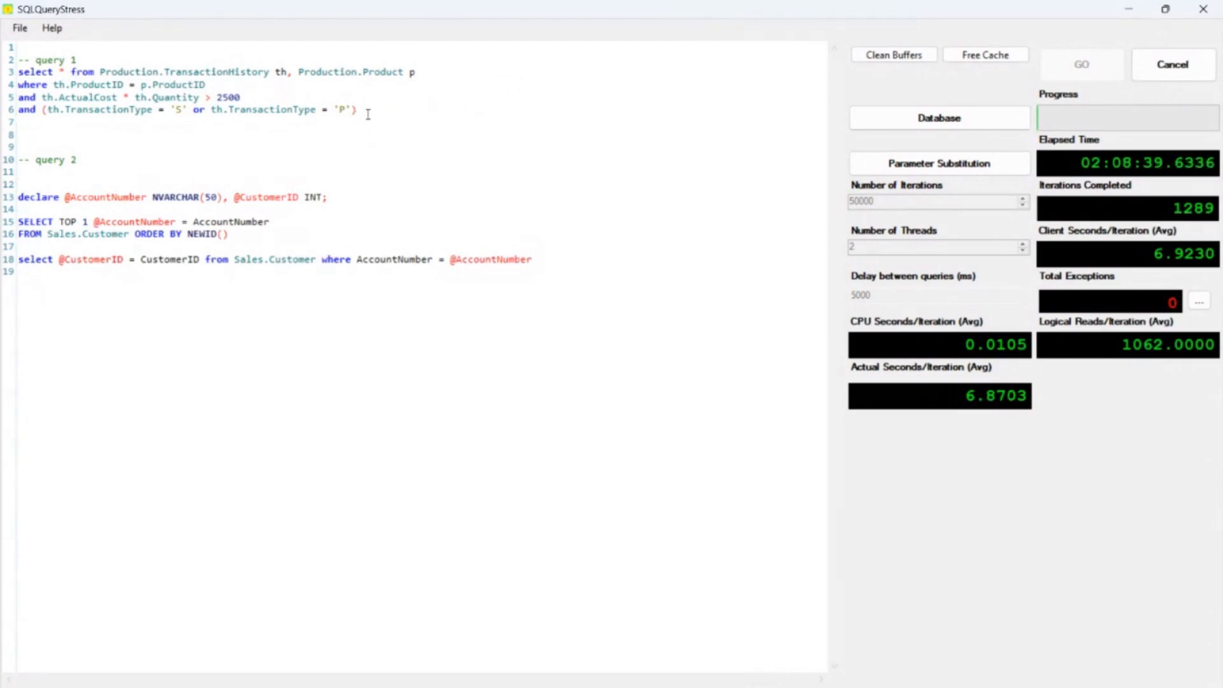
{"action": "left_click_drag", "start_coordinate": [18, 70], "coordinate": [357, 109]}
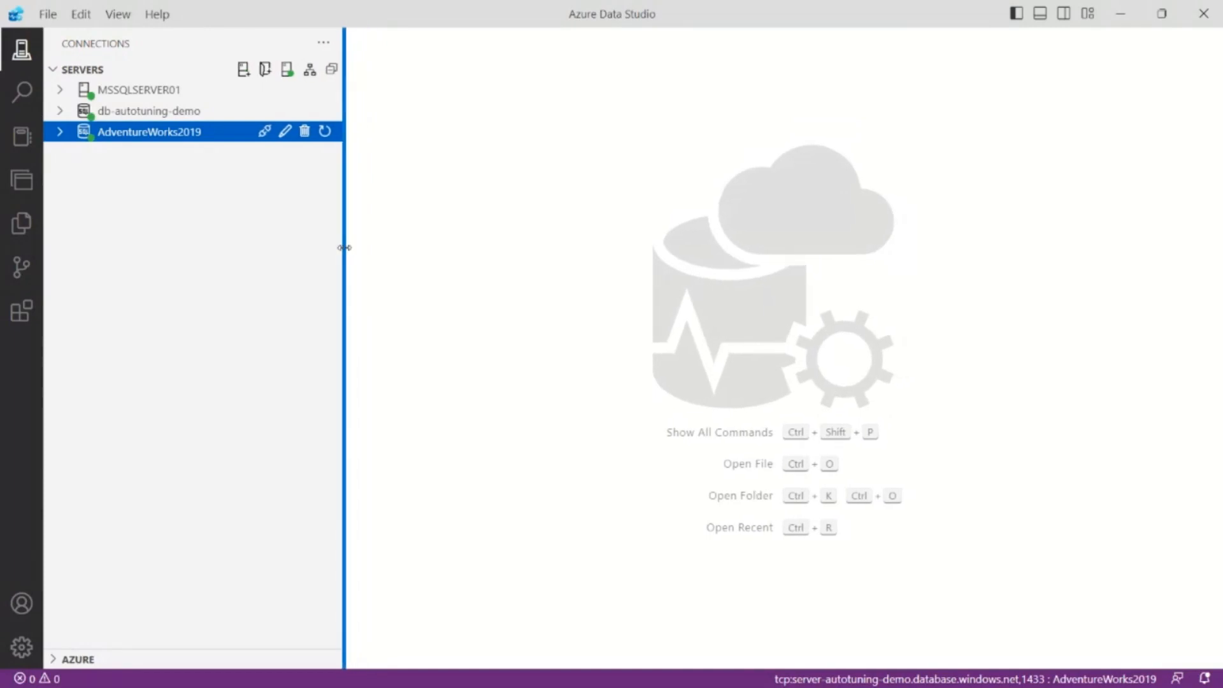
{"action": "mouse_move", "coordinate": [148, 111]}
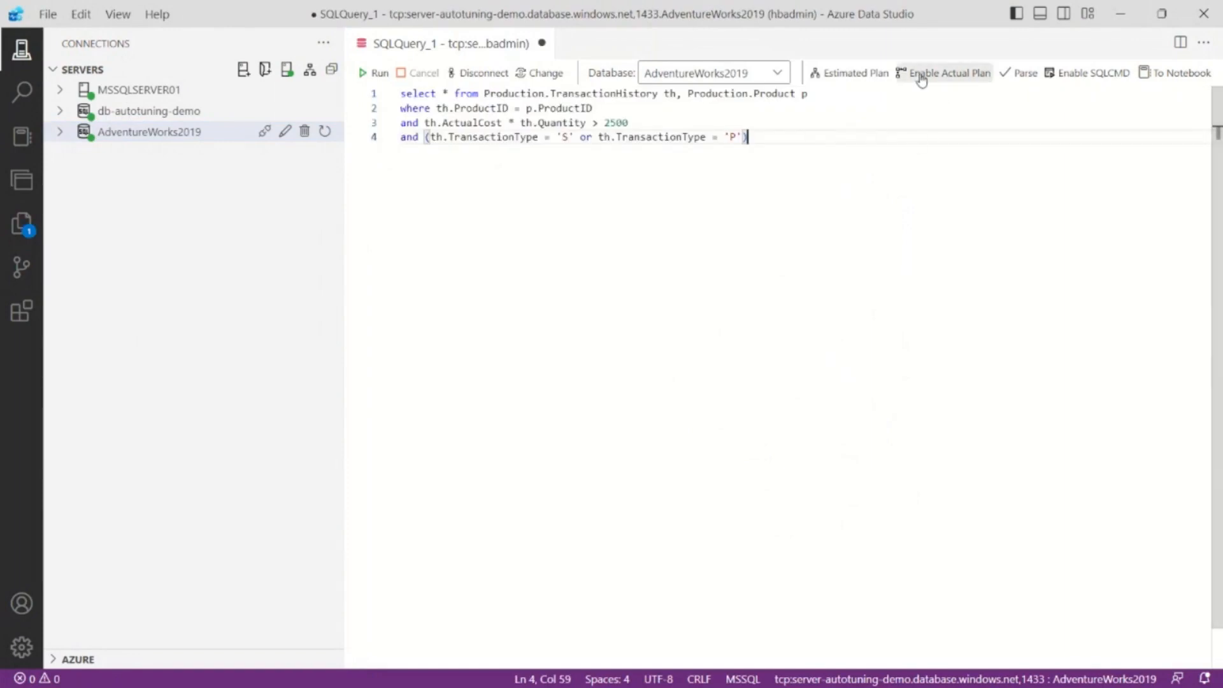
Enable actual execution plan capture for query 1 against AdventureWorks2019.
{"action": "left_click", "coordinate": [948, 73]}
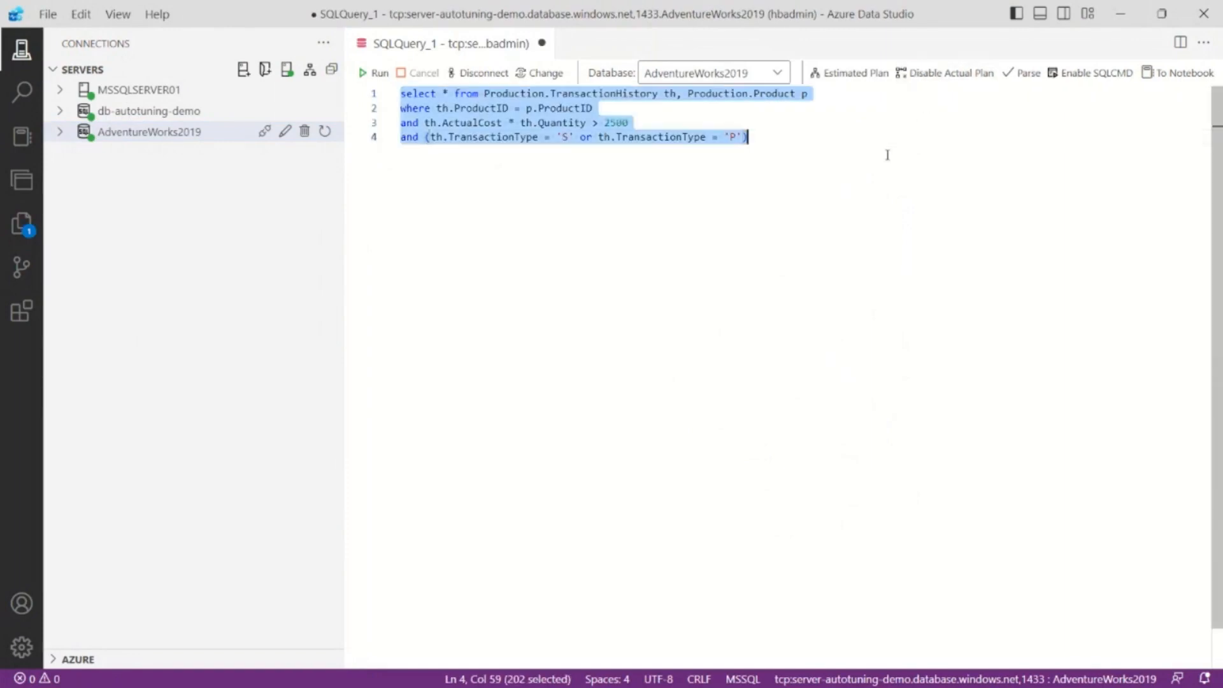
{"action": "left_click", "coordinate": [380, 73]}
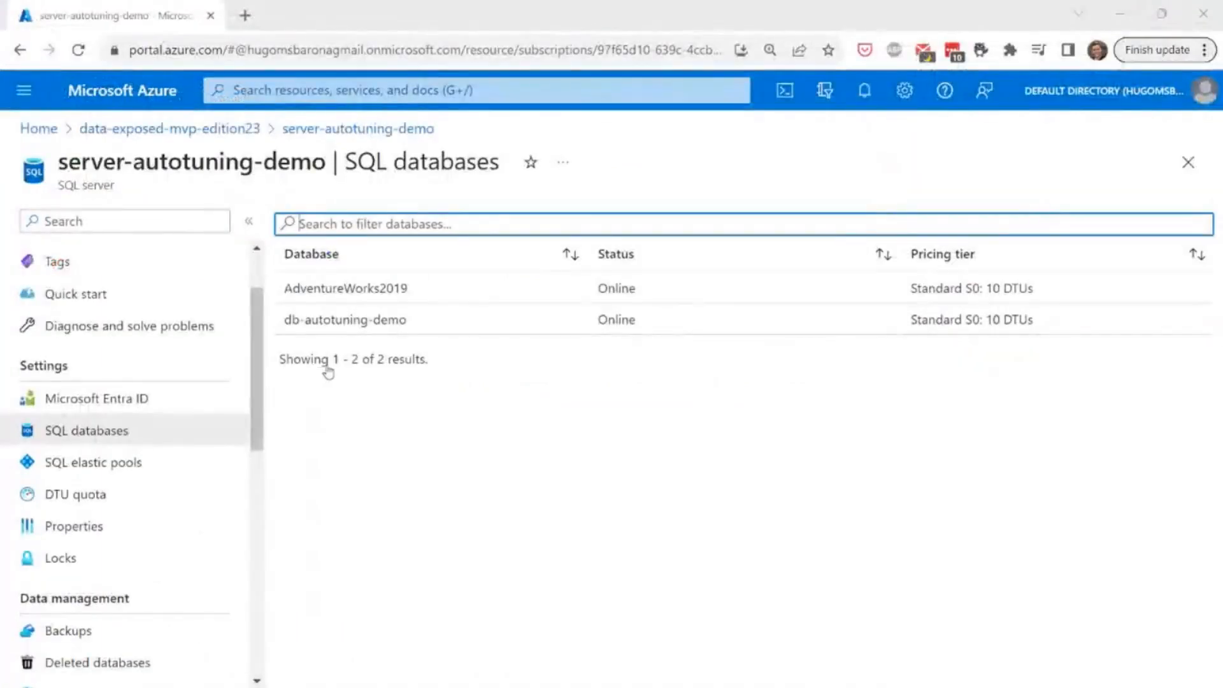
{"action": "mouse_move", "coordinate": [168, 128]}
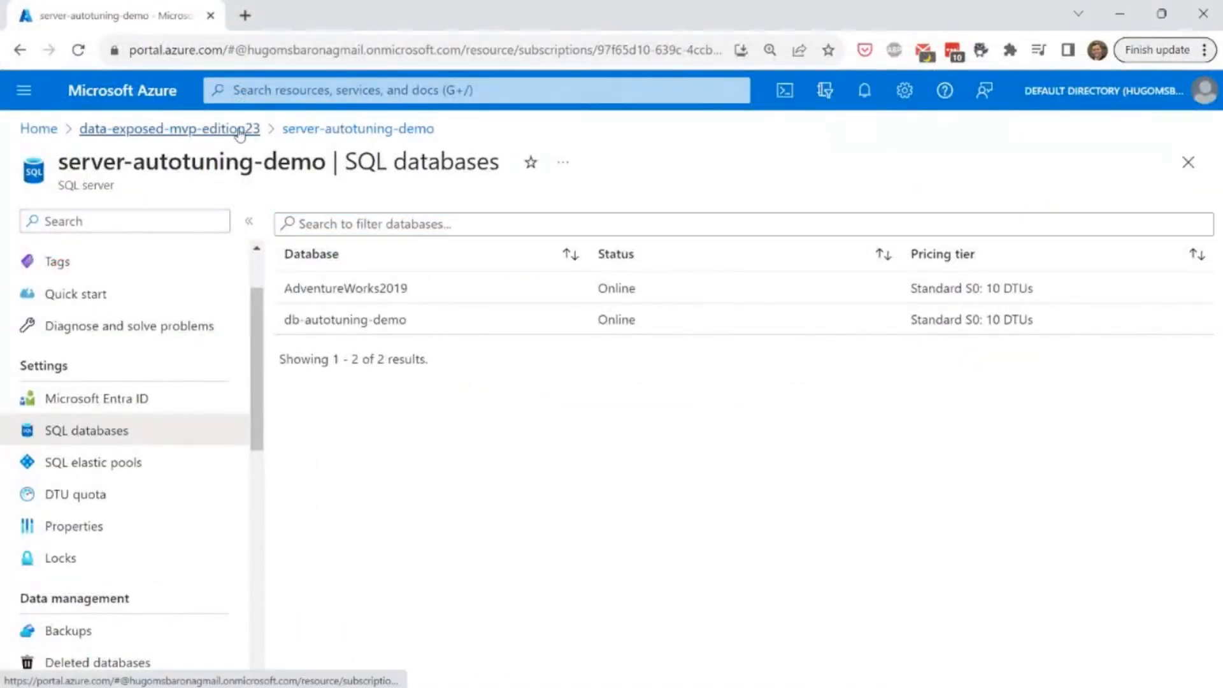
Open ac-autotuning-demo's runbooks and a completed AutoTuning-Queries-Force-Performance-Recommendations job.
{"action": "left_click", "coordinate": [169, 128]}
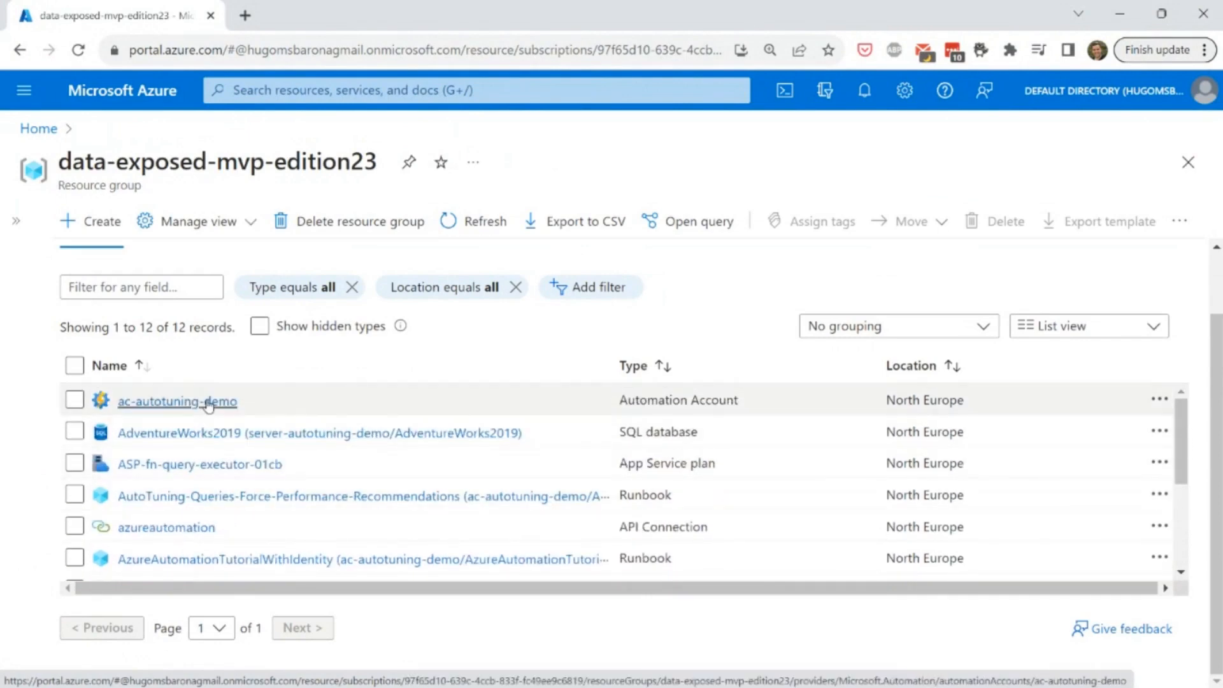
{"action": "left_click", "coordinate": [177, 400]}
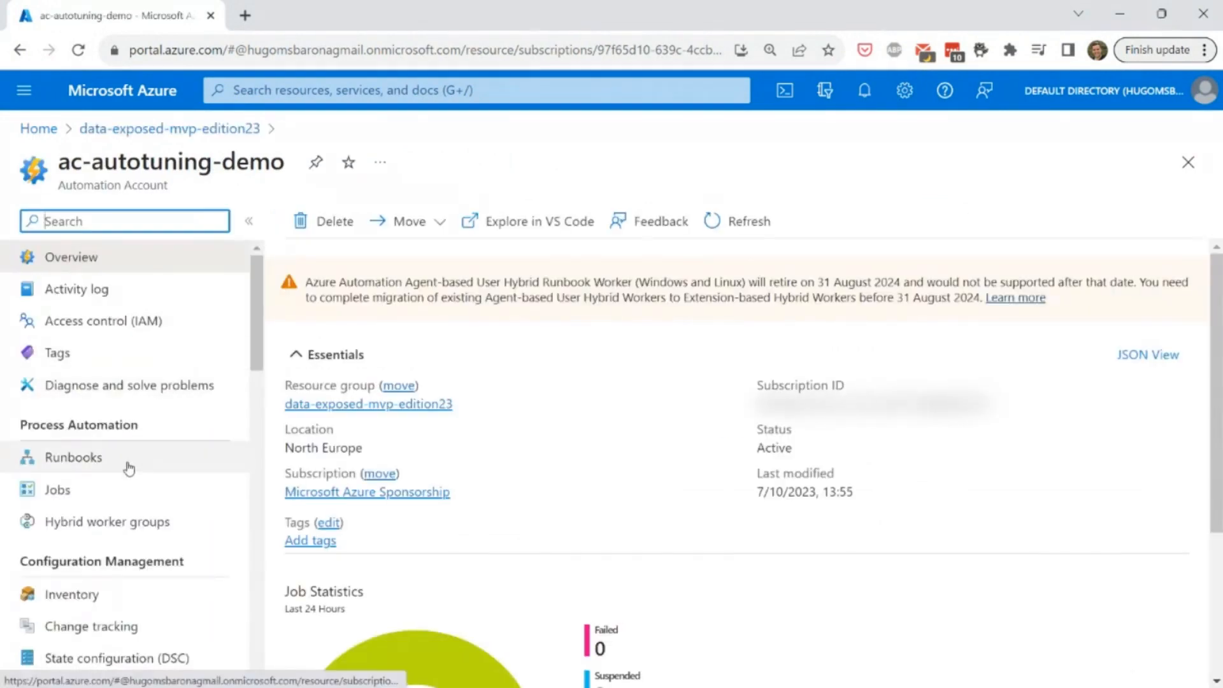
{"action": "left_click", "coordinate": [73, 457]}
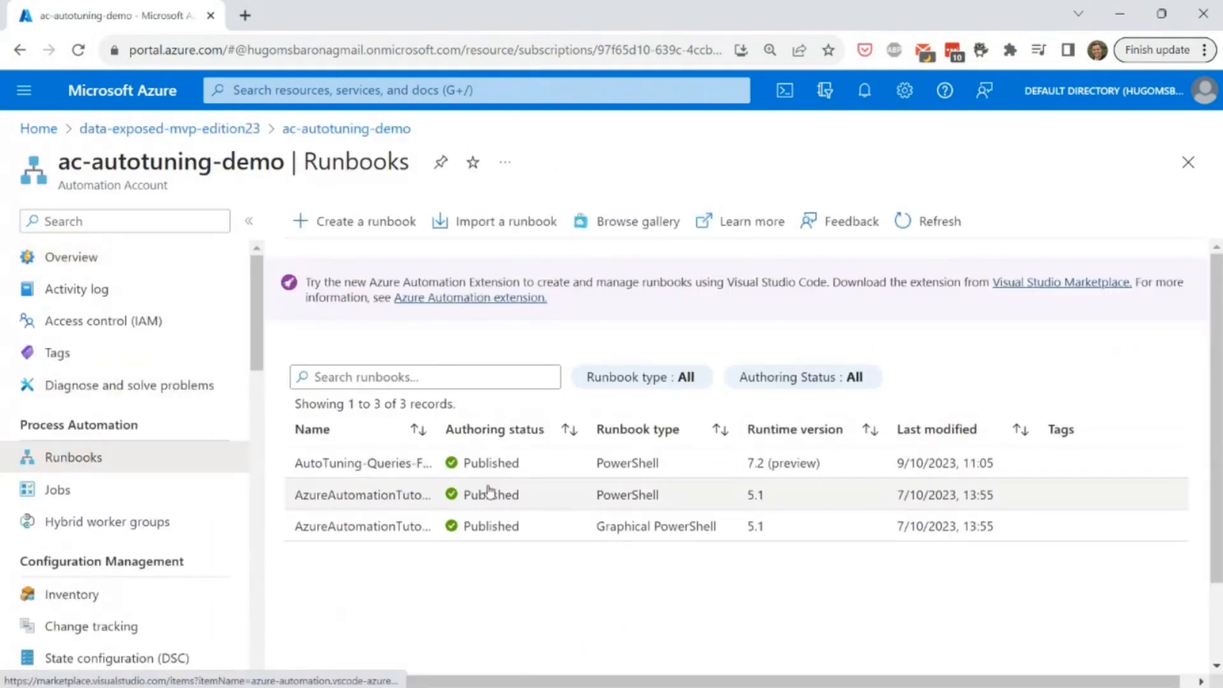
{"action": "left_click", "coordinate": [361, 463]}
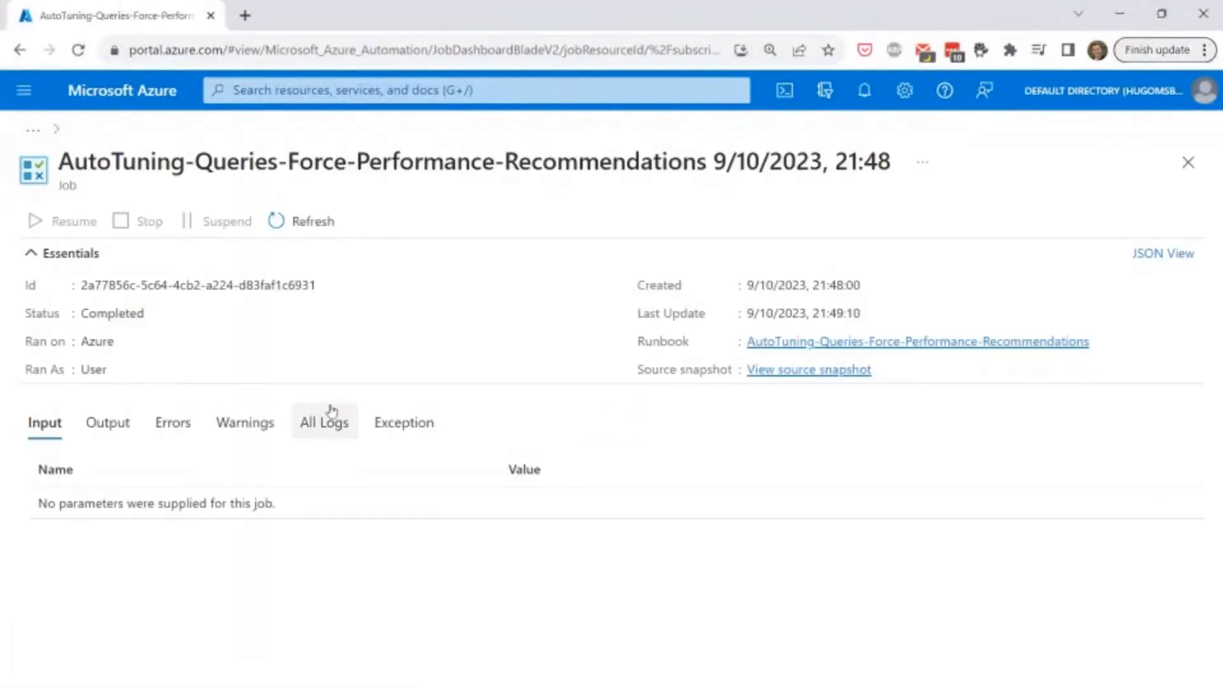
Scroll through the job's full output log of processed users, then leave it.
{"action": "left_click", "coordinate": [324, 422]}
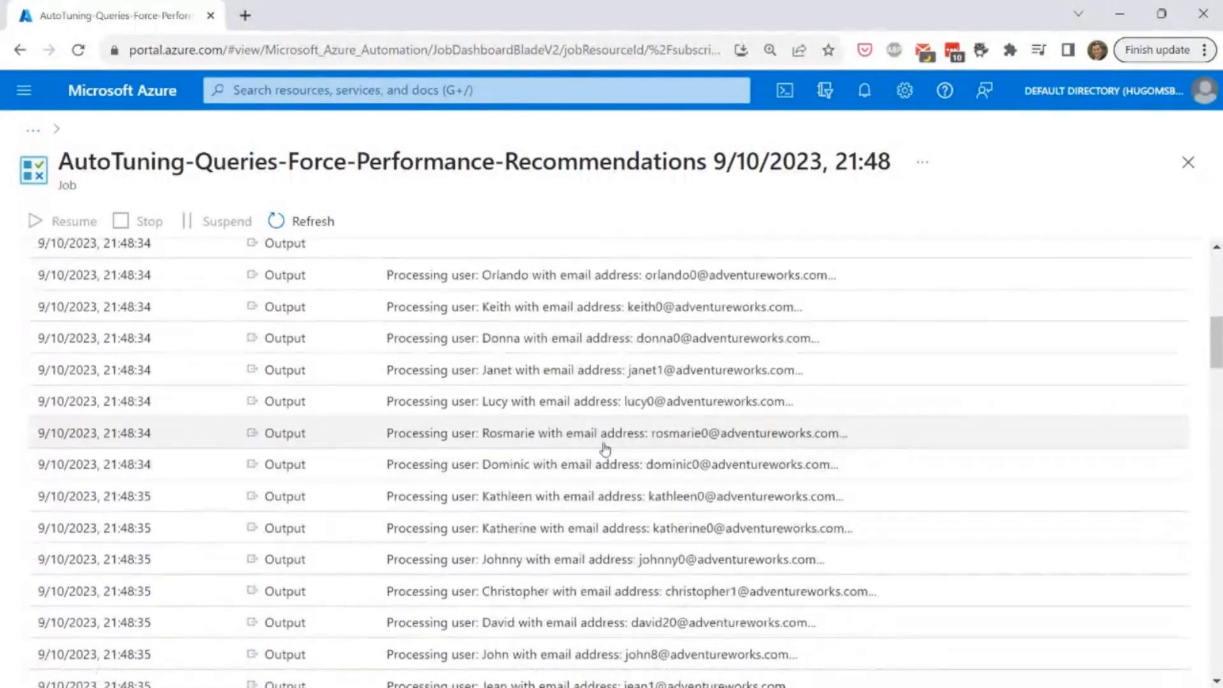
{"action": "scroll", "scroll_direction": "down", "scroll_amount": 3}
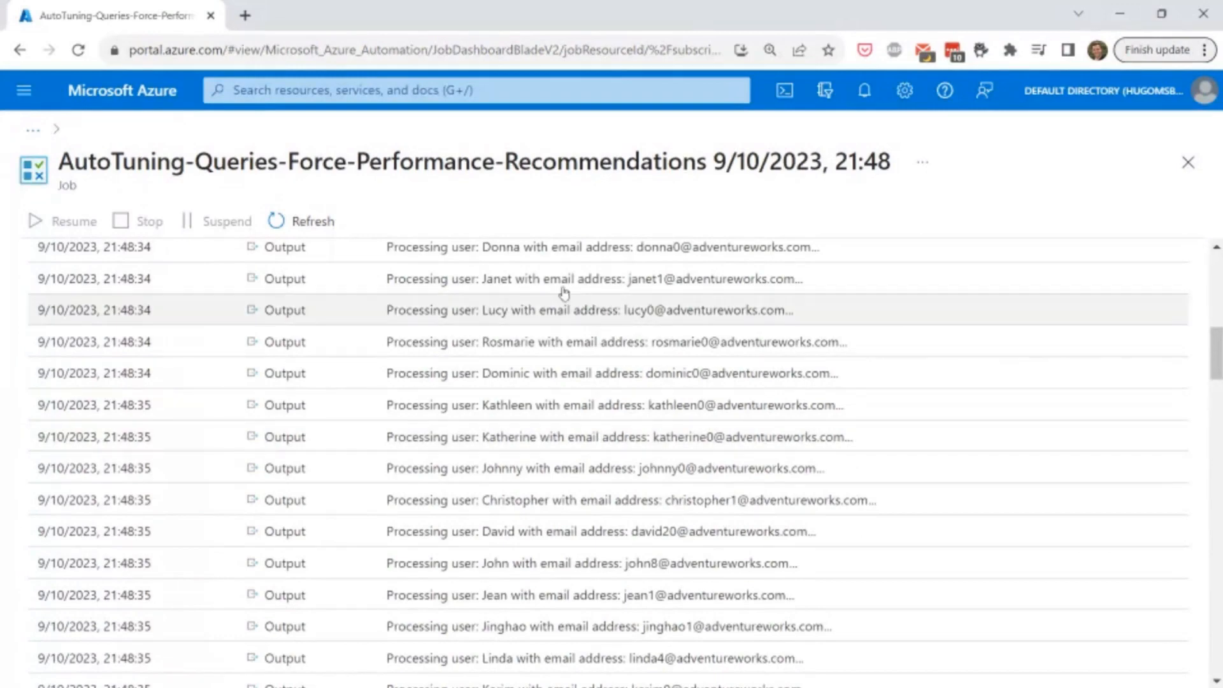
{"action": "left_click", "coordinate": [33, 129]}
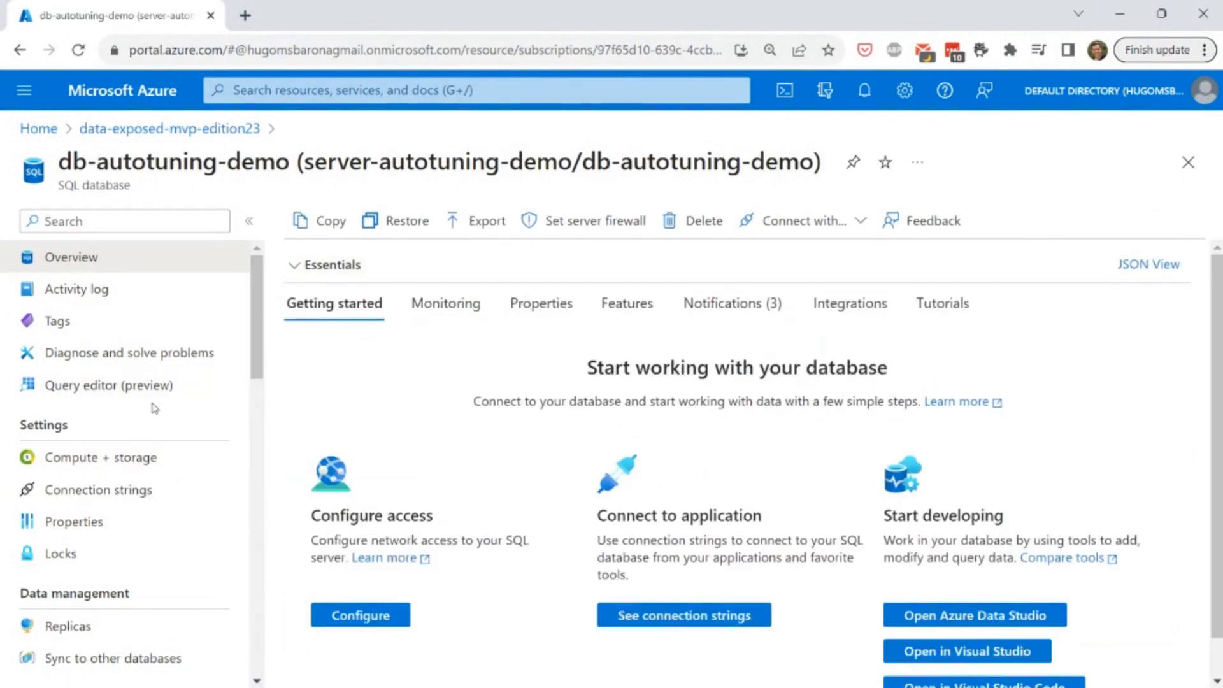
Scroll db-autotuning-demo's menu down to the Intelligent Performance section.
{"action": "scroll", "scroll_direction": "down", "scroll_amount": 3}
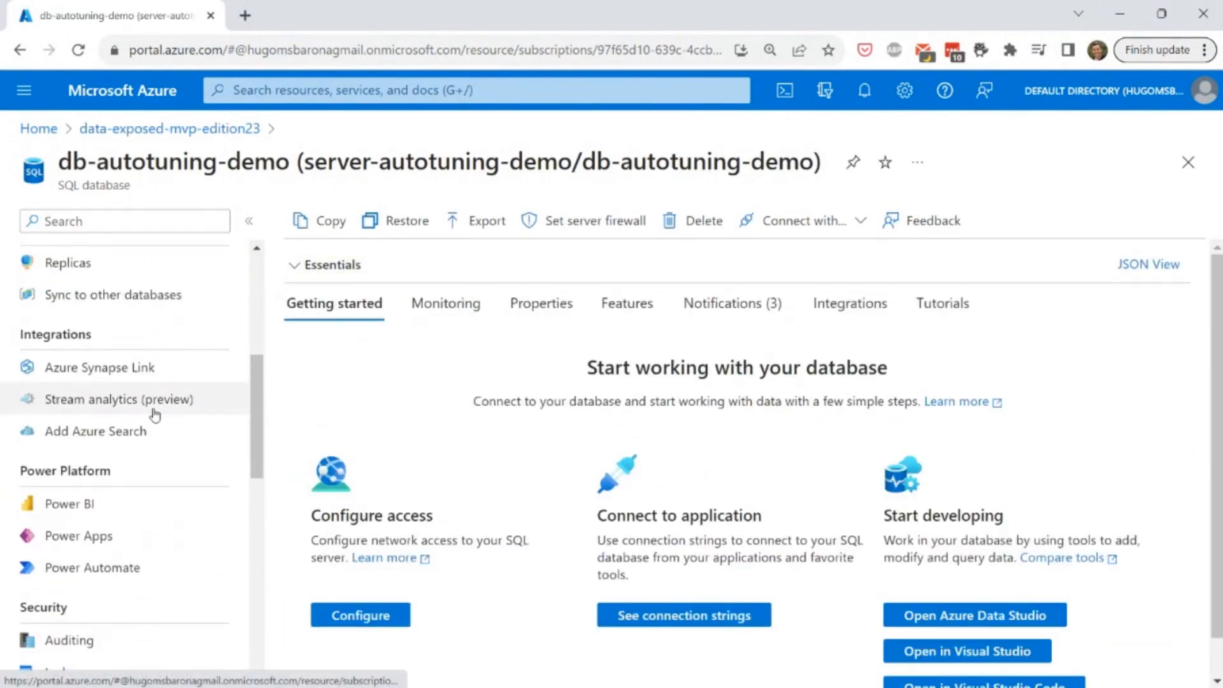
{"action": "scroll", "scroll_direction": "down", "scroll_amount": 3}
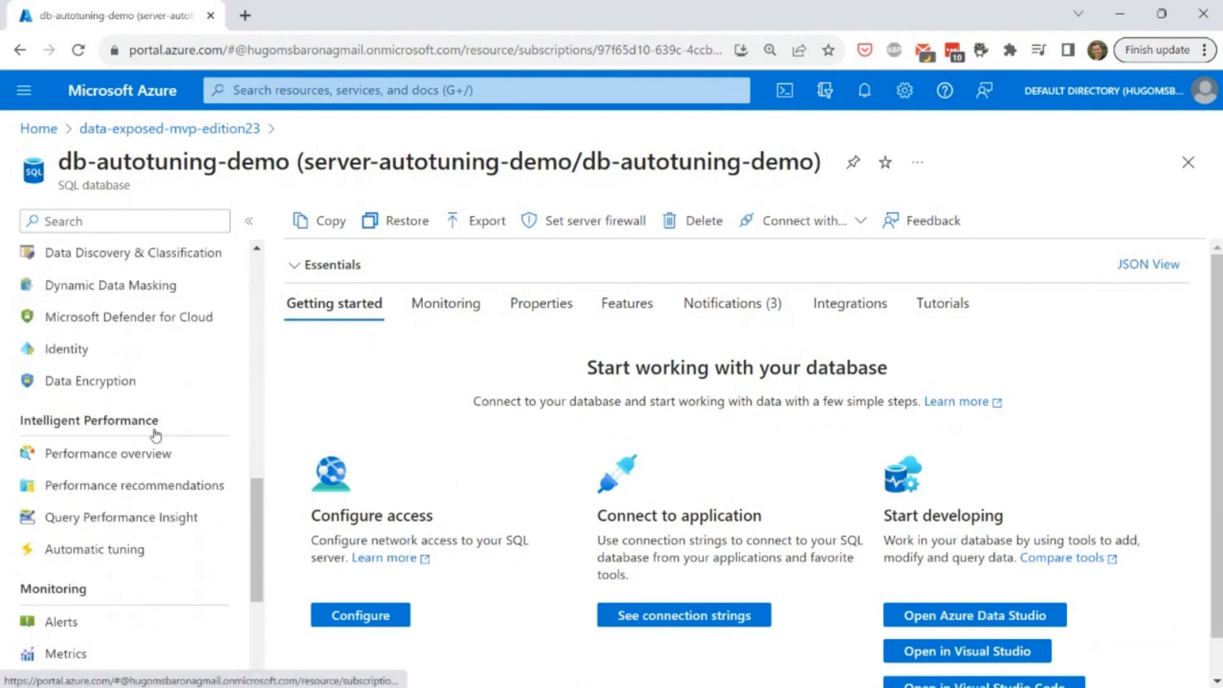
{"action": "scroll", "scroll_direction": "down", "scroll_amount": 3}
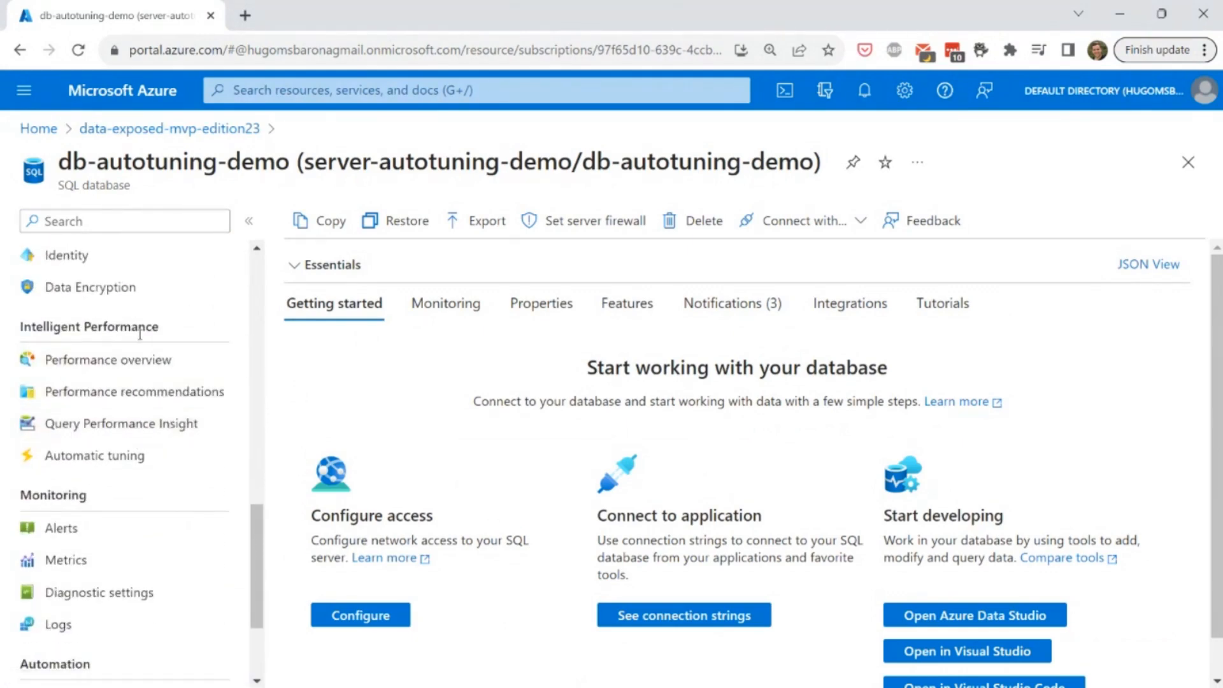
{"action": "mouse_move", "coordinate": [135, 390]}
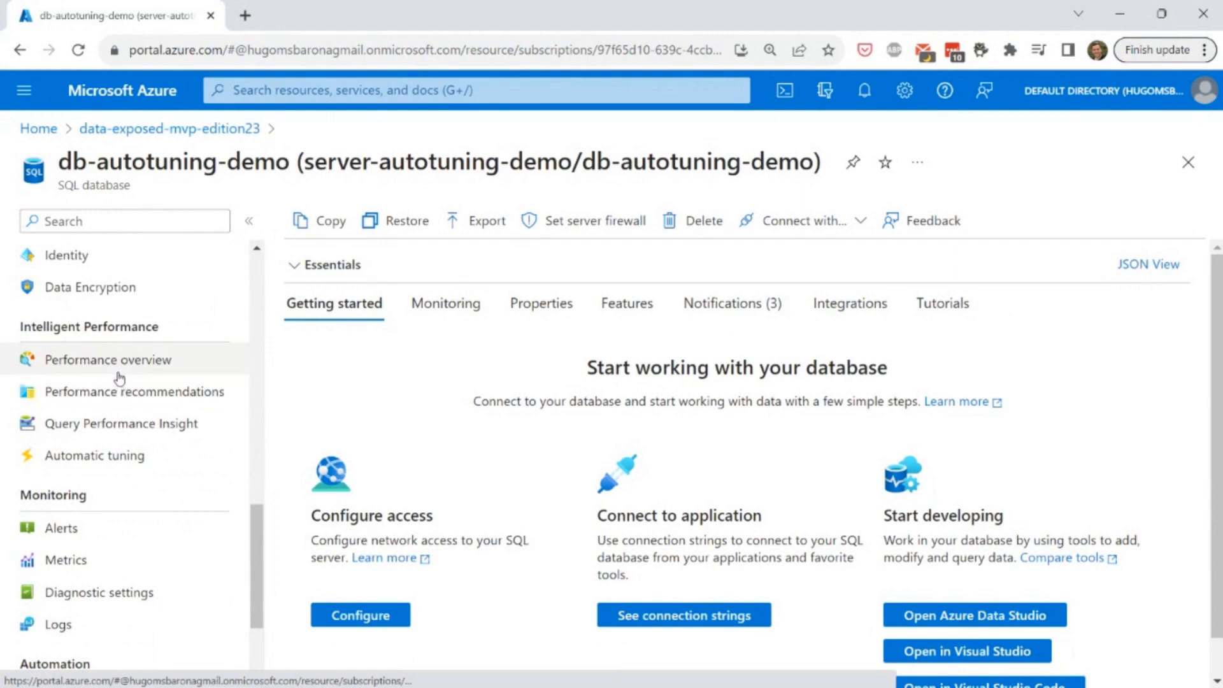
Show the Performance overview with one create-index recommendation and CPU charts.
{"action": "left_click", "coordinate": [107, 359]}
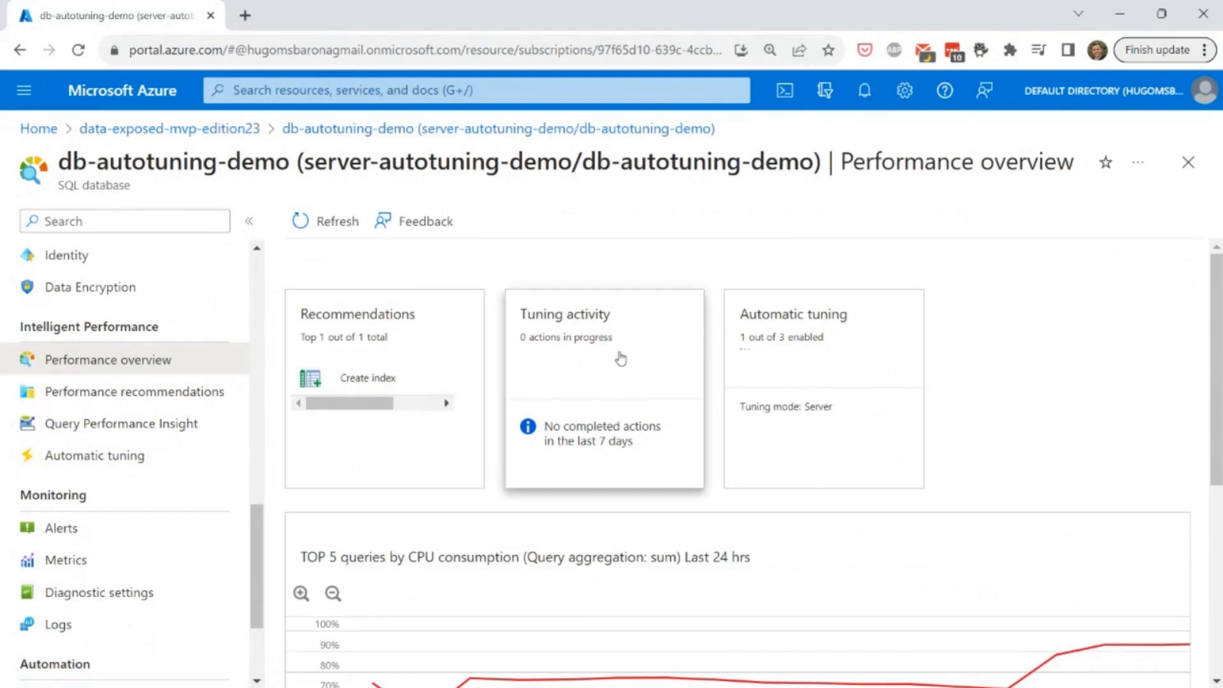
{"action": "mouse_move", "coordinate": [811, 327]}
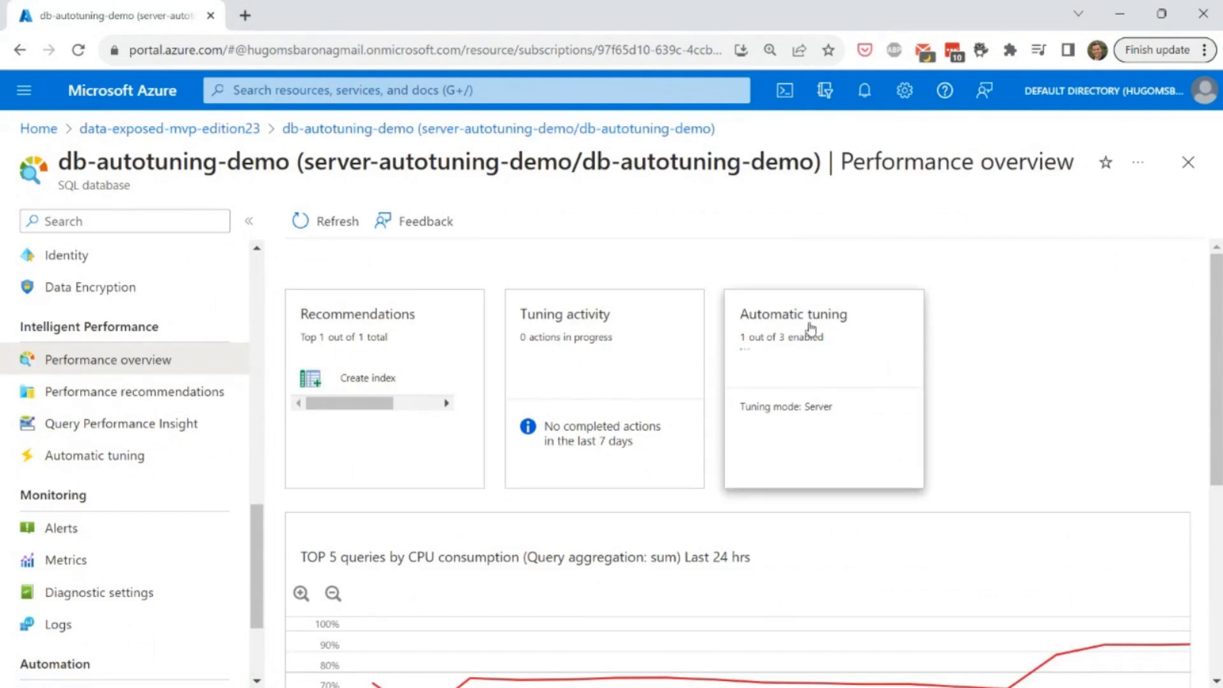
{"action": "scroll", "scroll_direction": "down", "scroll_amount": 3}
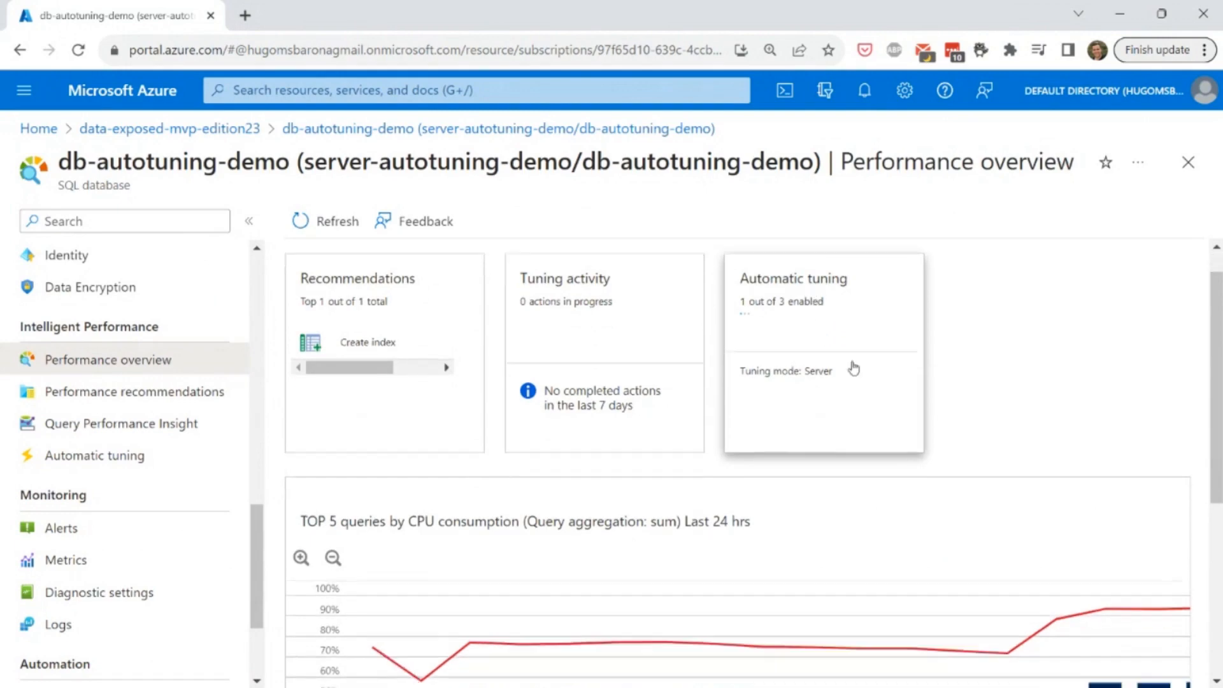
{"action": "scroll", "scroll_direction": "down", "scroll_amount": 3}
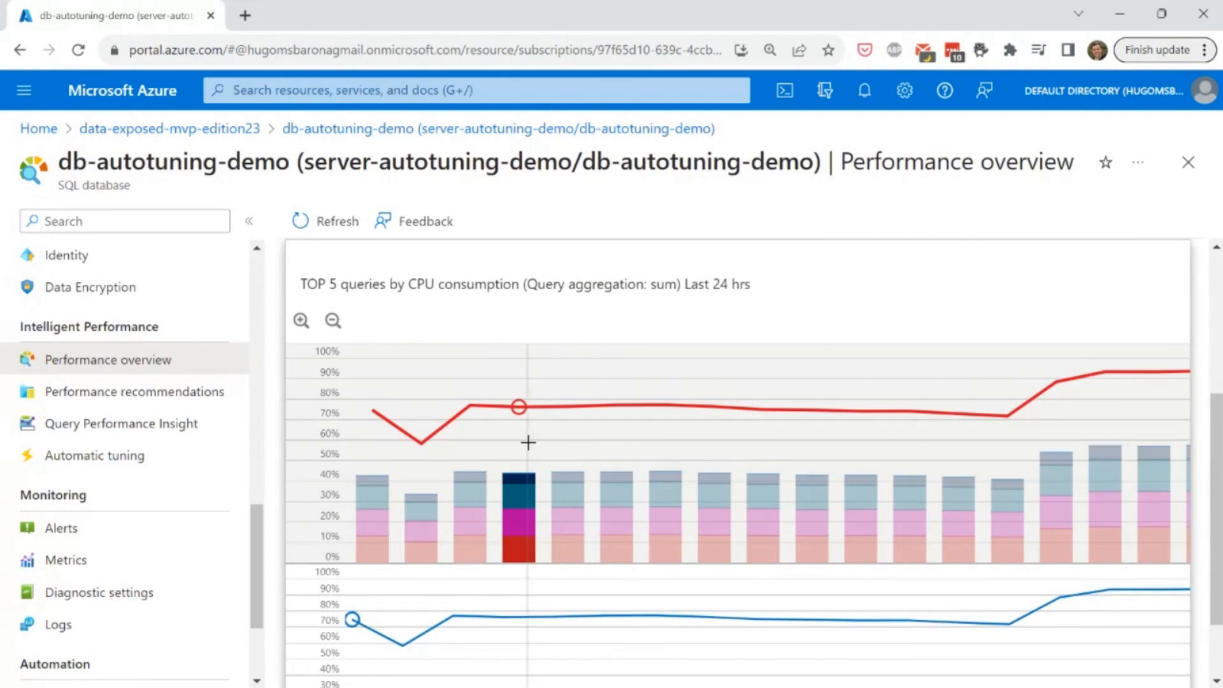
List the Performance recommendations, showing the high-impact Customer FirstName index.
{"action": "left_click", "coordinate": [133, 390]}
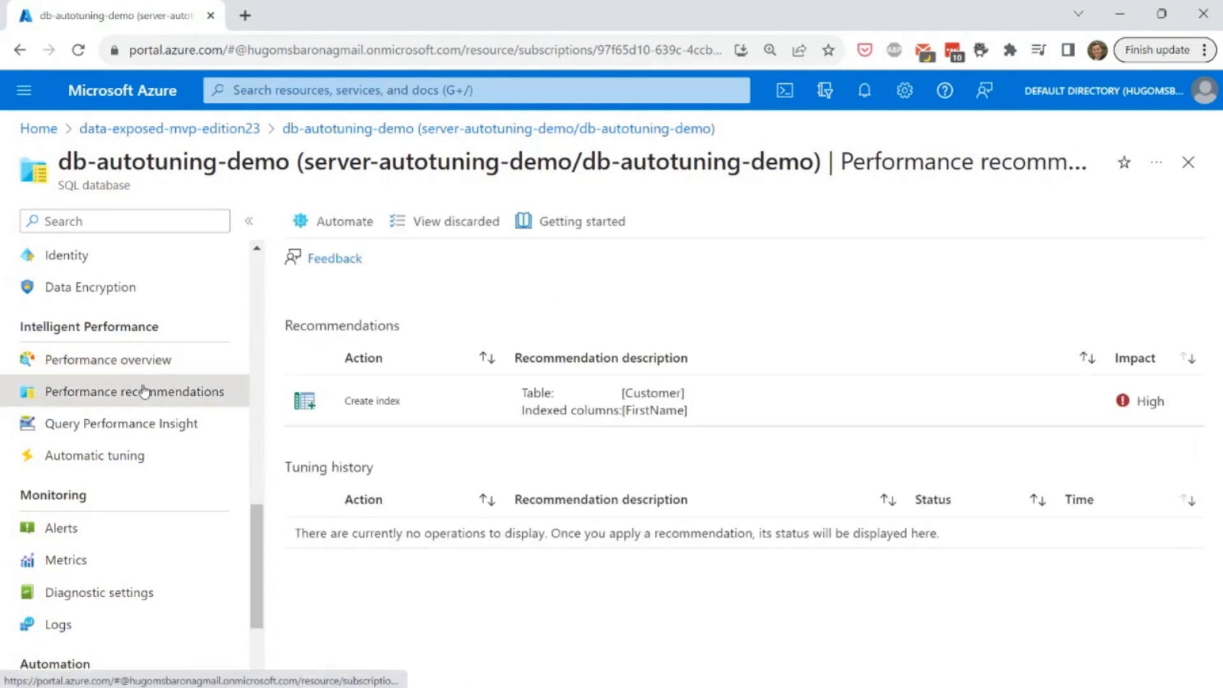
{"action": "mouse_move", "coordinate": [185, 400]}
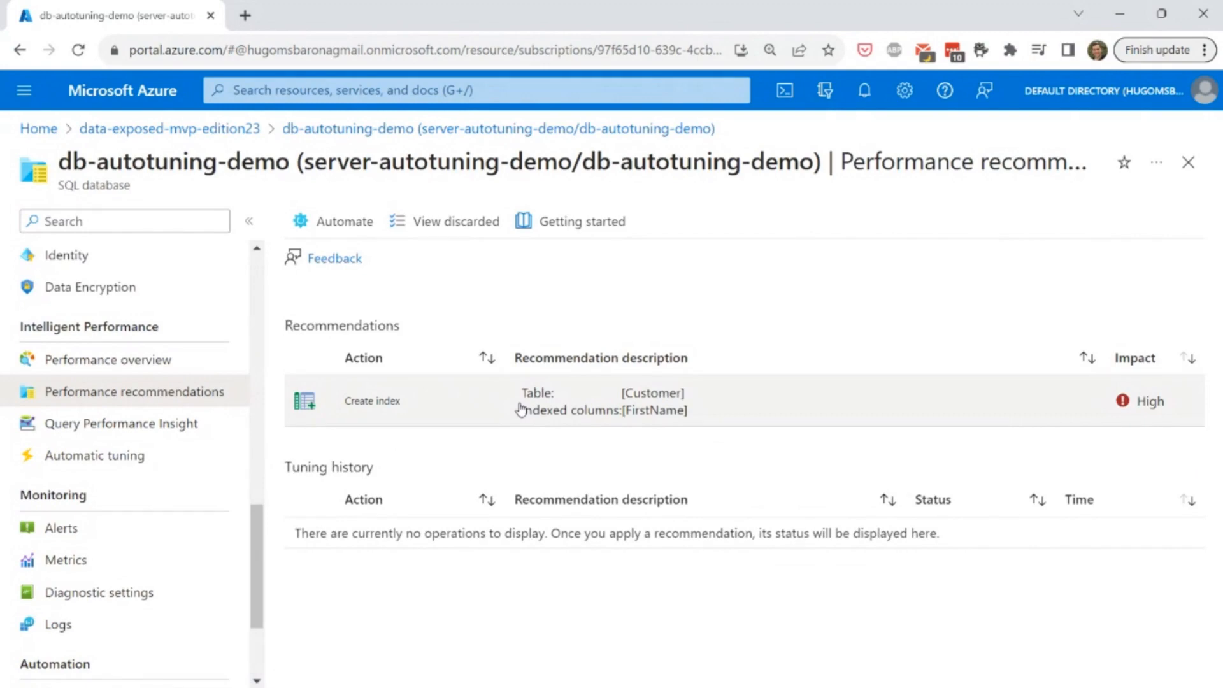
{"action": "mouse_move", "coordinate": [525, 411]}
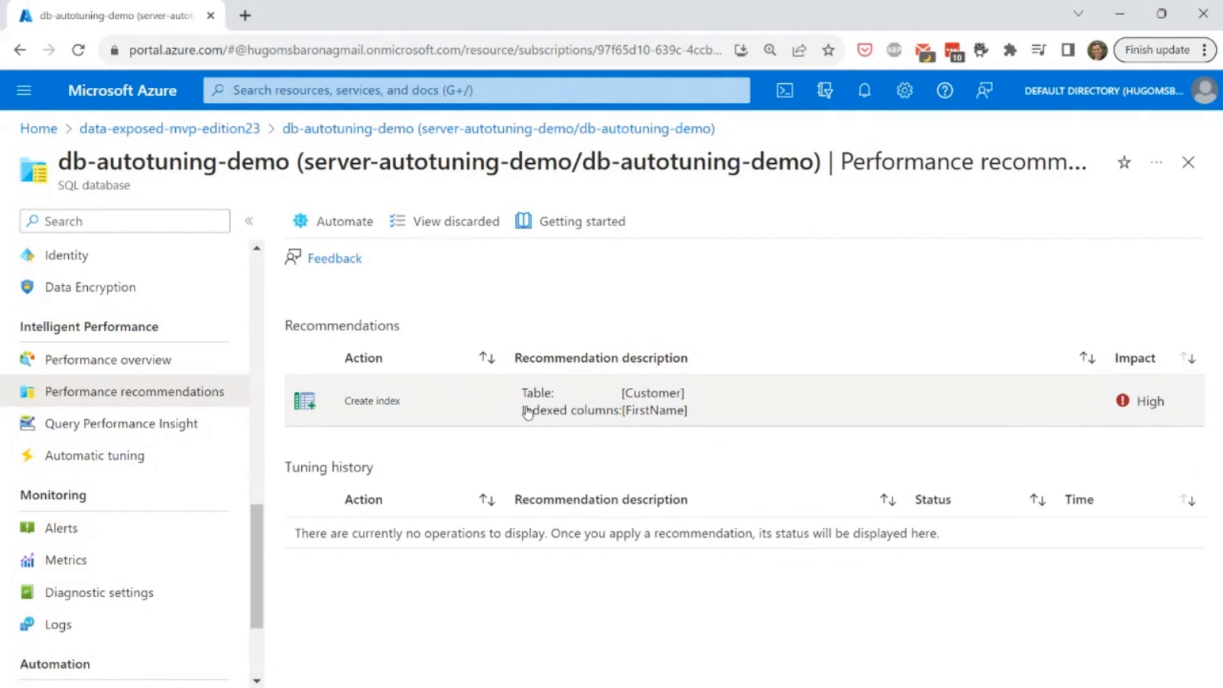
{"action": "mouse_move", "coordinate": [204, 162]}
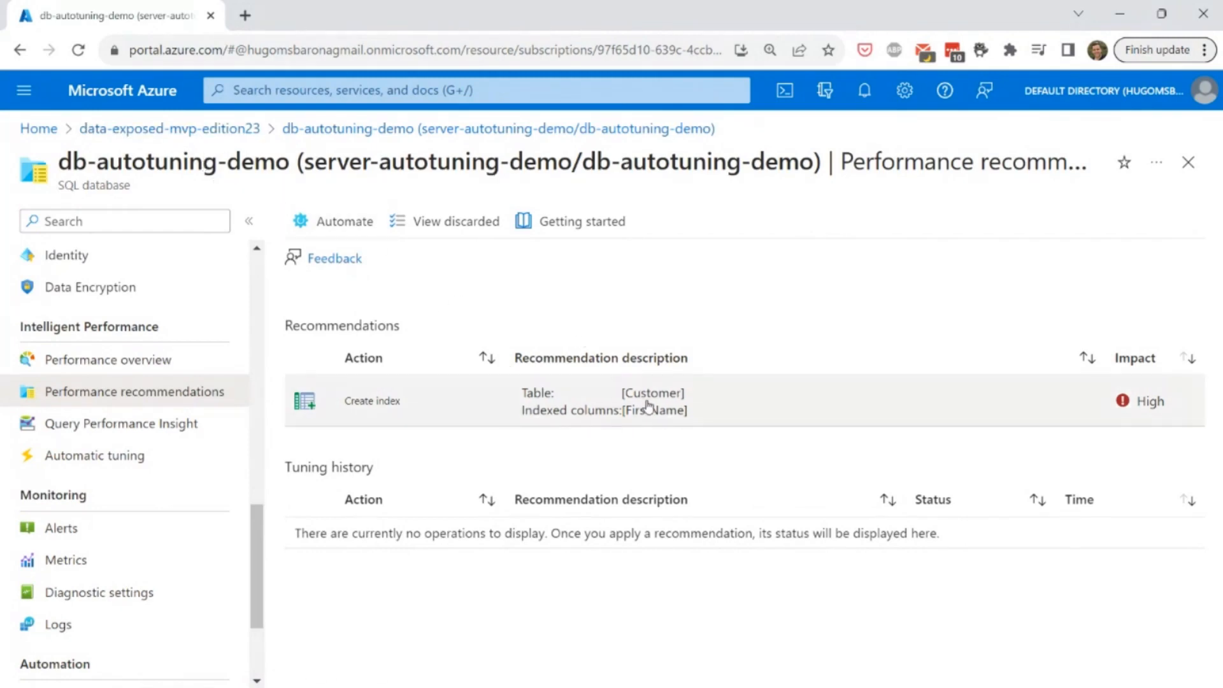
Show details of the nonclustered index on SalesLT.Customer FirstName (high impact, 0.44 MB).
{"action": "left_click", "coordinate": [372, 400]}
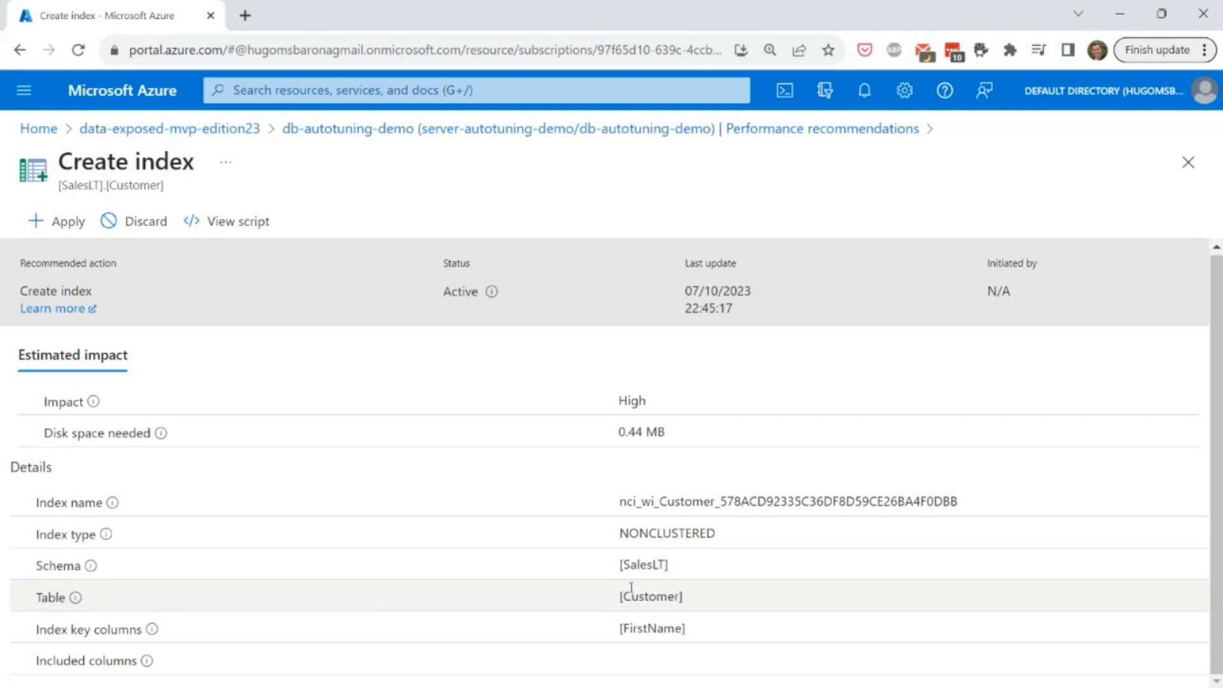
{"action": "mouse_move", "coordinate": [636, 588]}
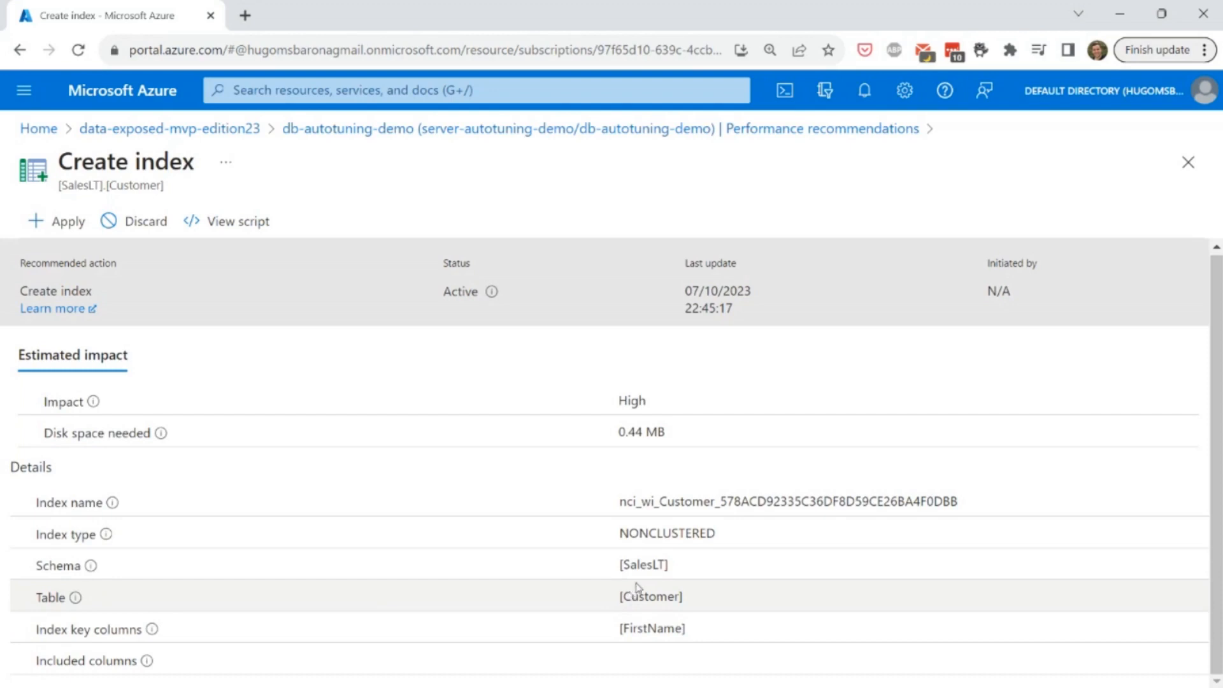
{"action": "mouse_move", "coordinate": [640, 497]}
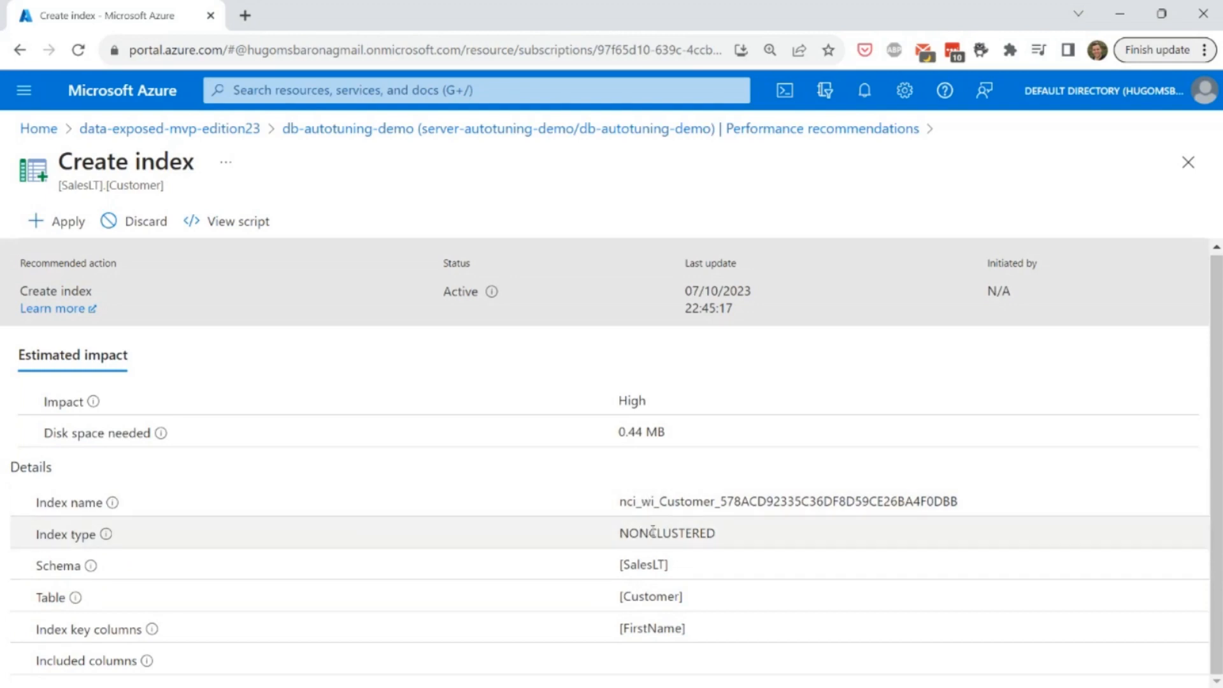
{"action": "mouse_move", "coordinate": [654, 588]}
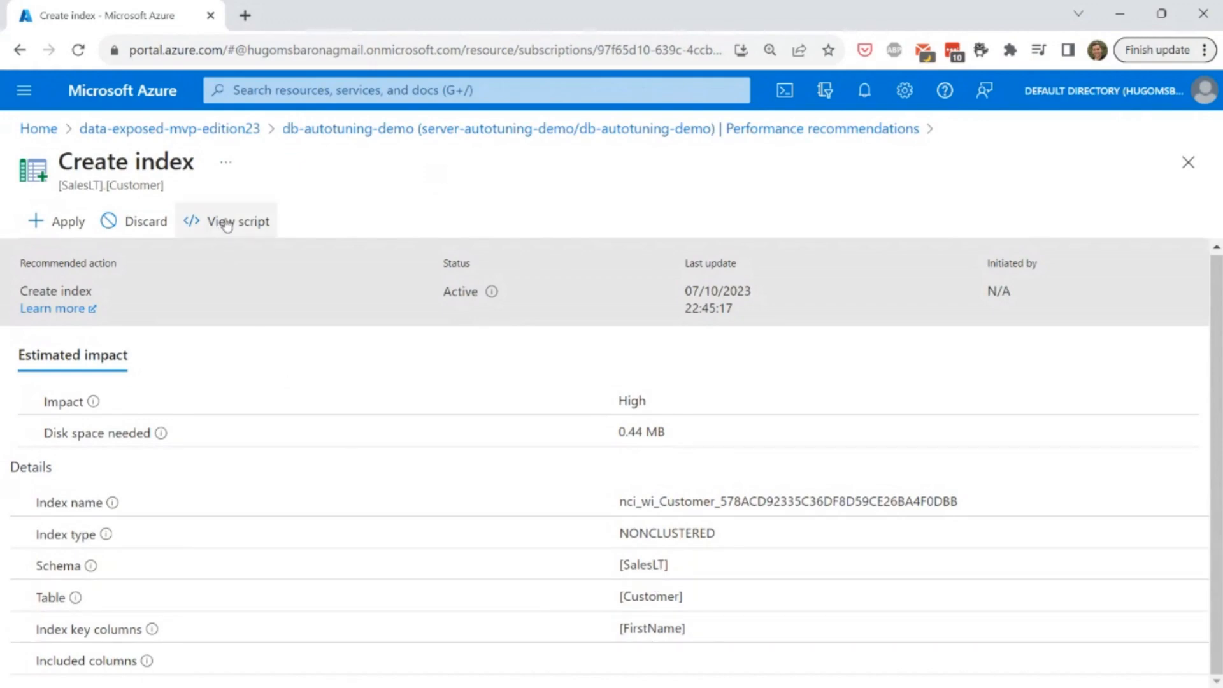
{"action": "mouse_move", "coordinate": [237, 221]}
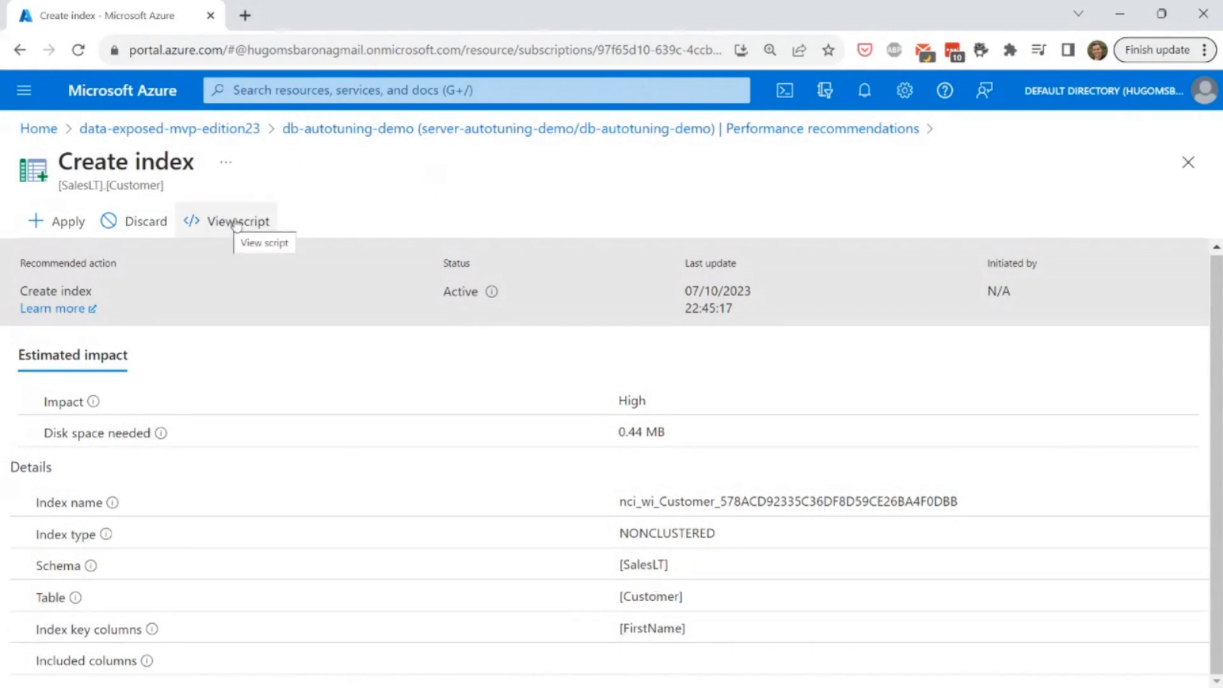
View the CREATE NONCLUSTERED INDEX script on SalesLT.Customer (FirstName) WITH ONLINE = ON.
{"action": "left_click", "coordinate": [237, 221]}
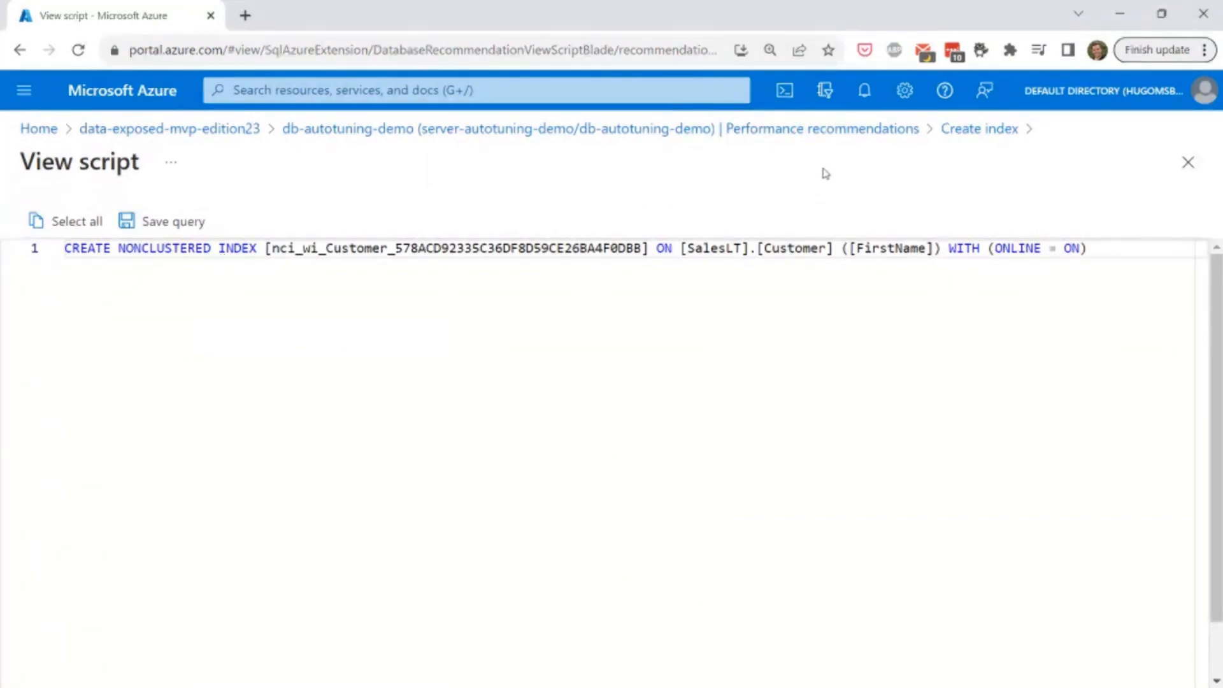
{"action": "mouse_move", "coordinate": [850, 171]}
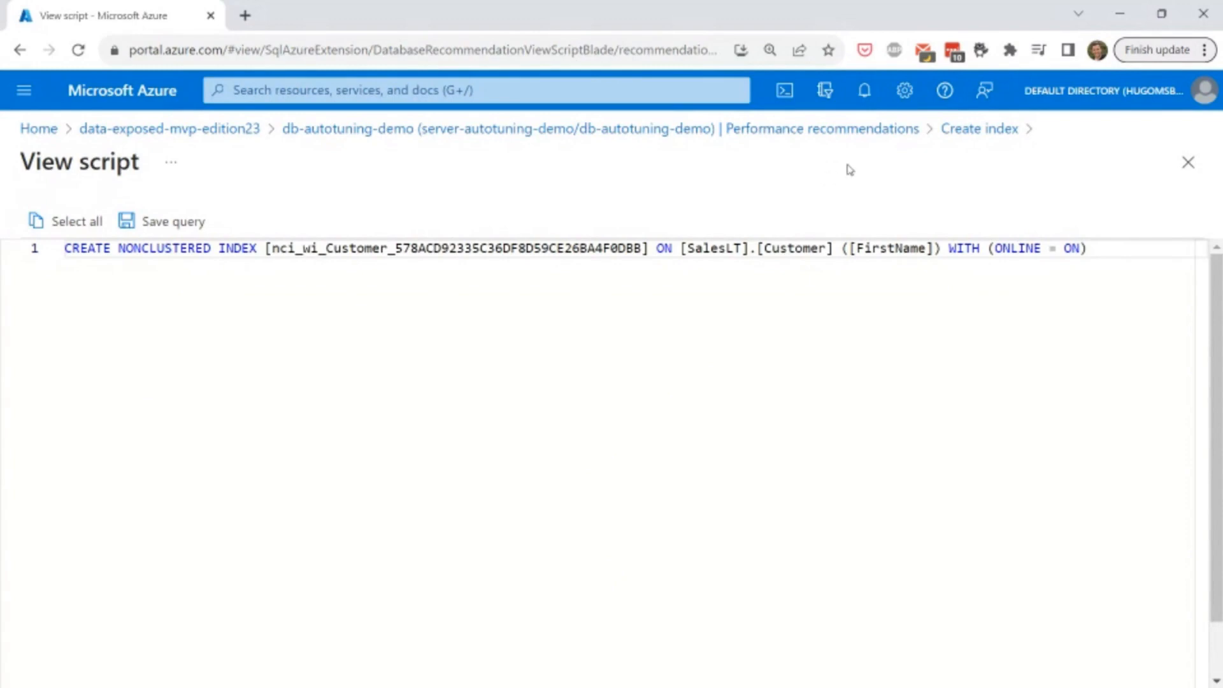
{"action": "mouse_move", "coordinate": [905, 141]}
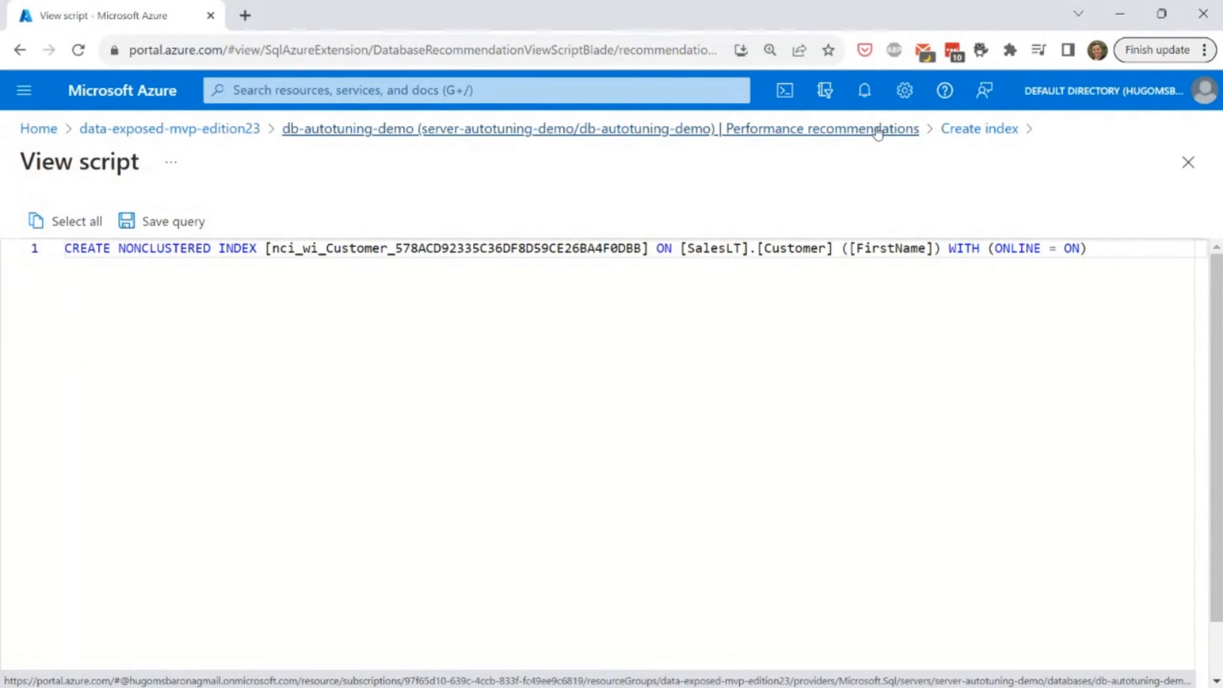
{"action": "mouse_move", "coordinate": [903, 139]}
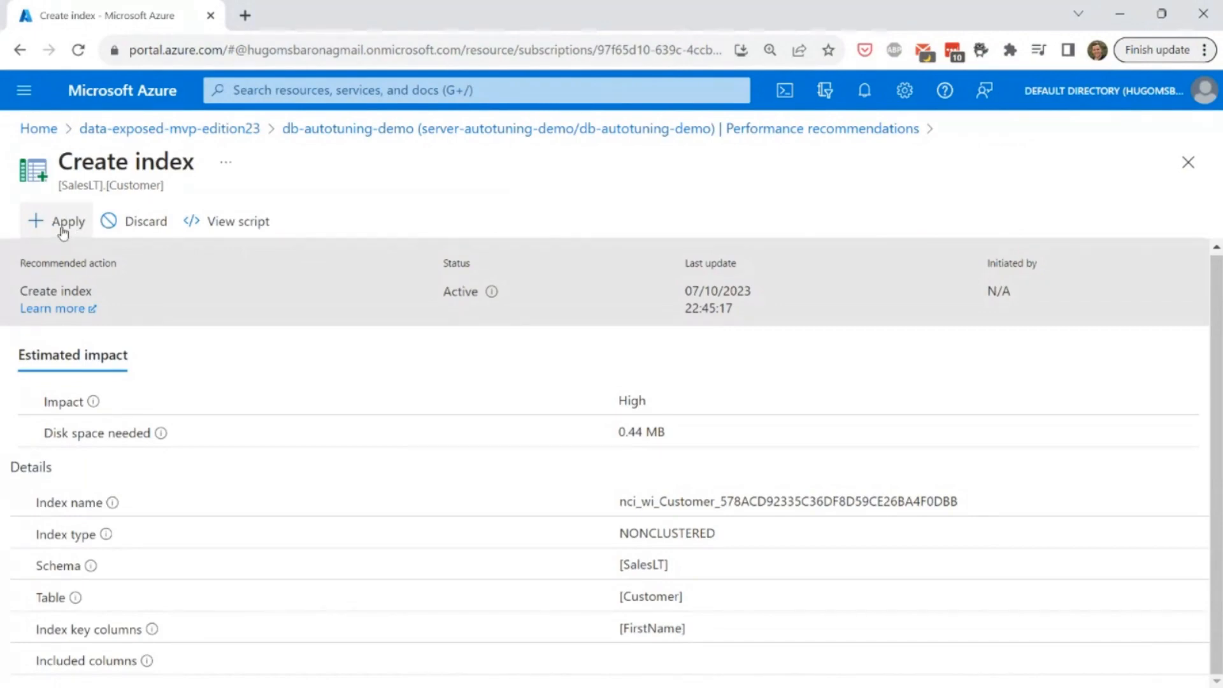
{"action": "mouse_move", "coordinate": [827, 129]}
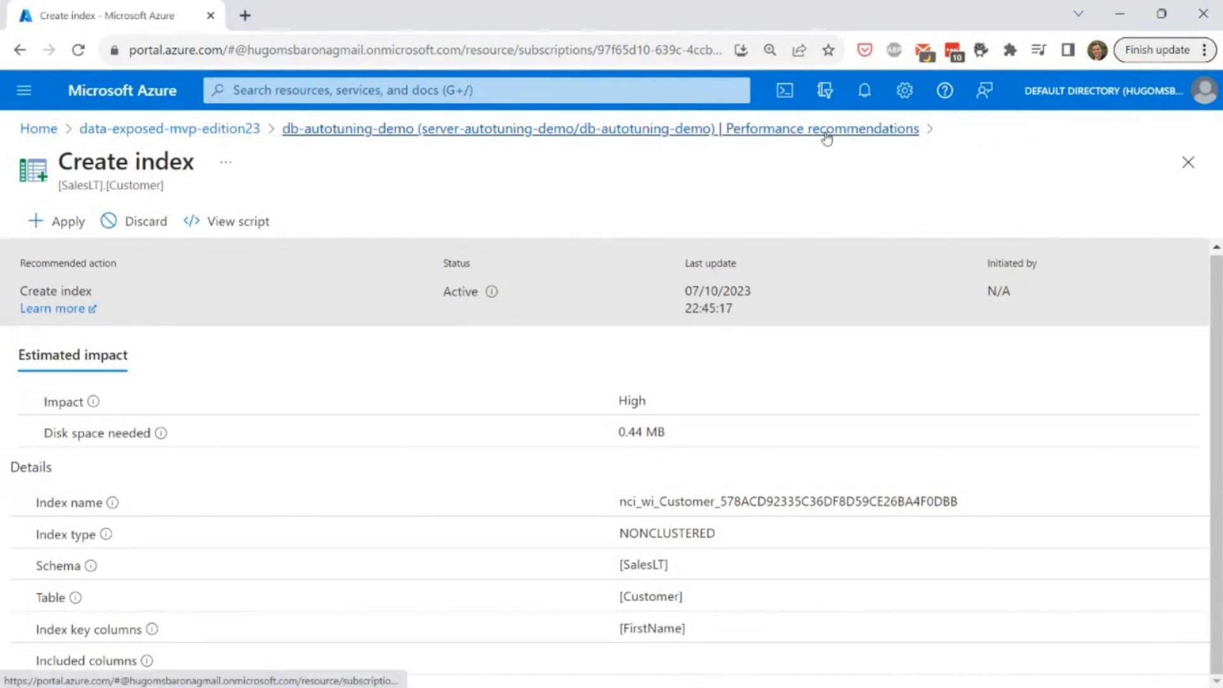
{"action": "mouse_move", "coordinate": [822, 129]}
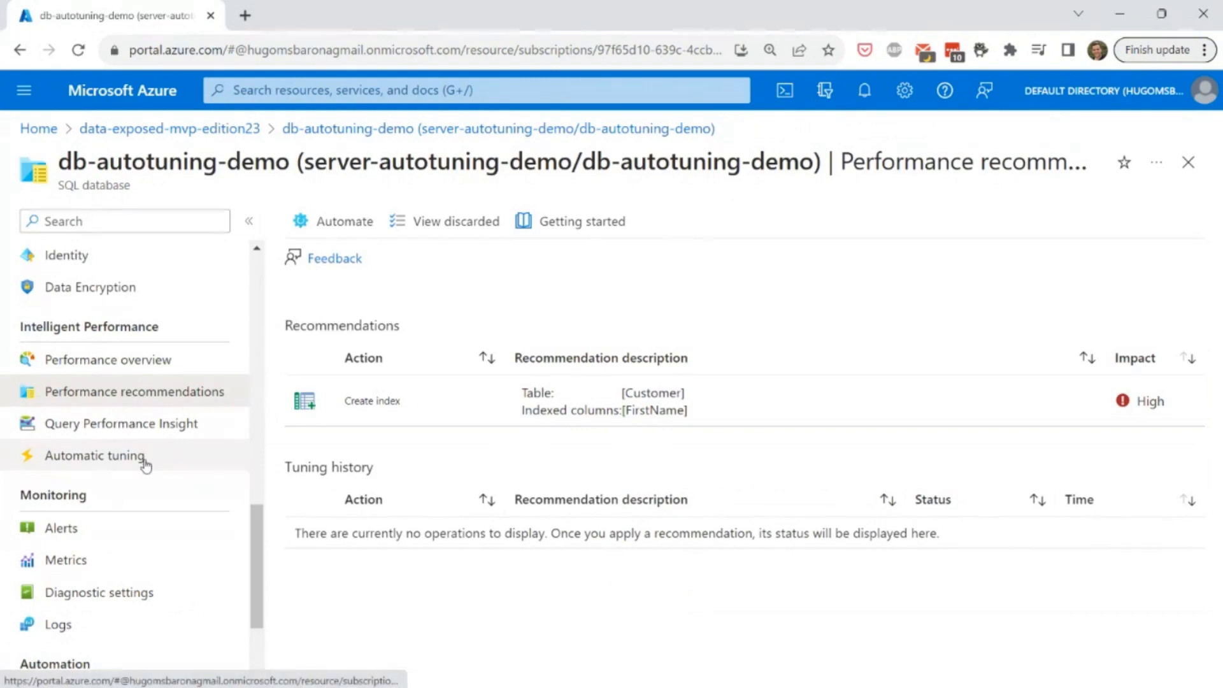
Show Automatic tuning inherited from server: force plan on, create and drop index off.
{"action": "left_click", "coordinate": [94, 456]}
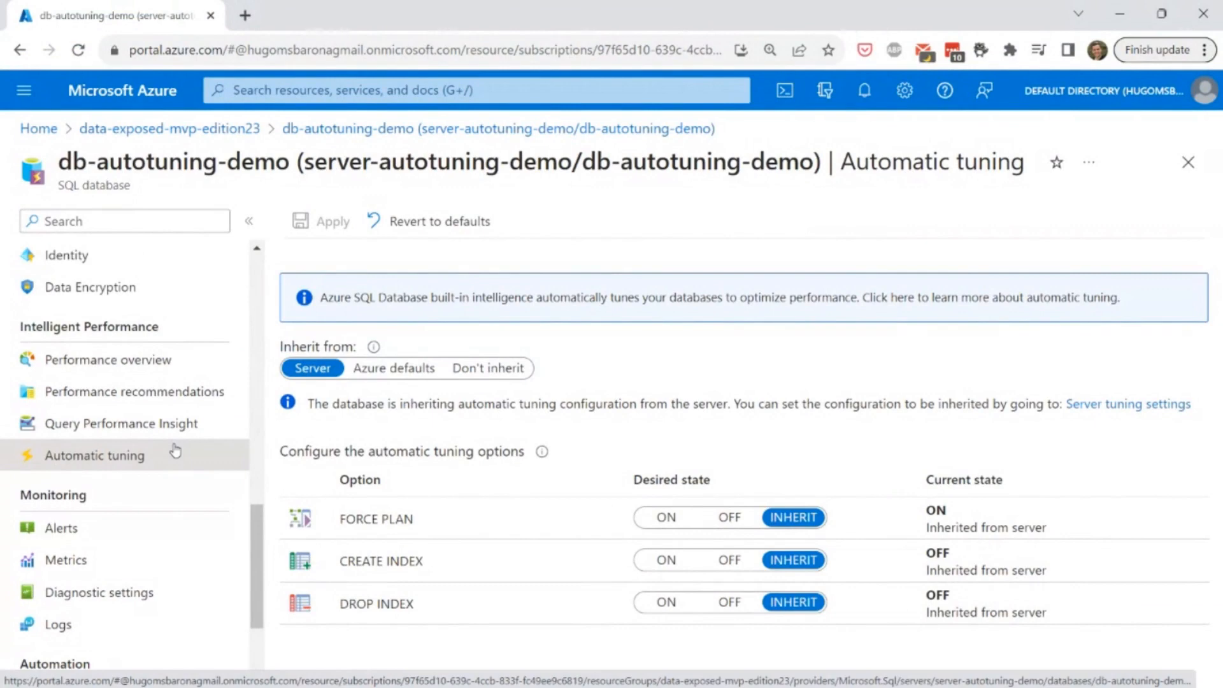
{"action": "mouse_move", "coordinate": [133, 392]}
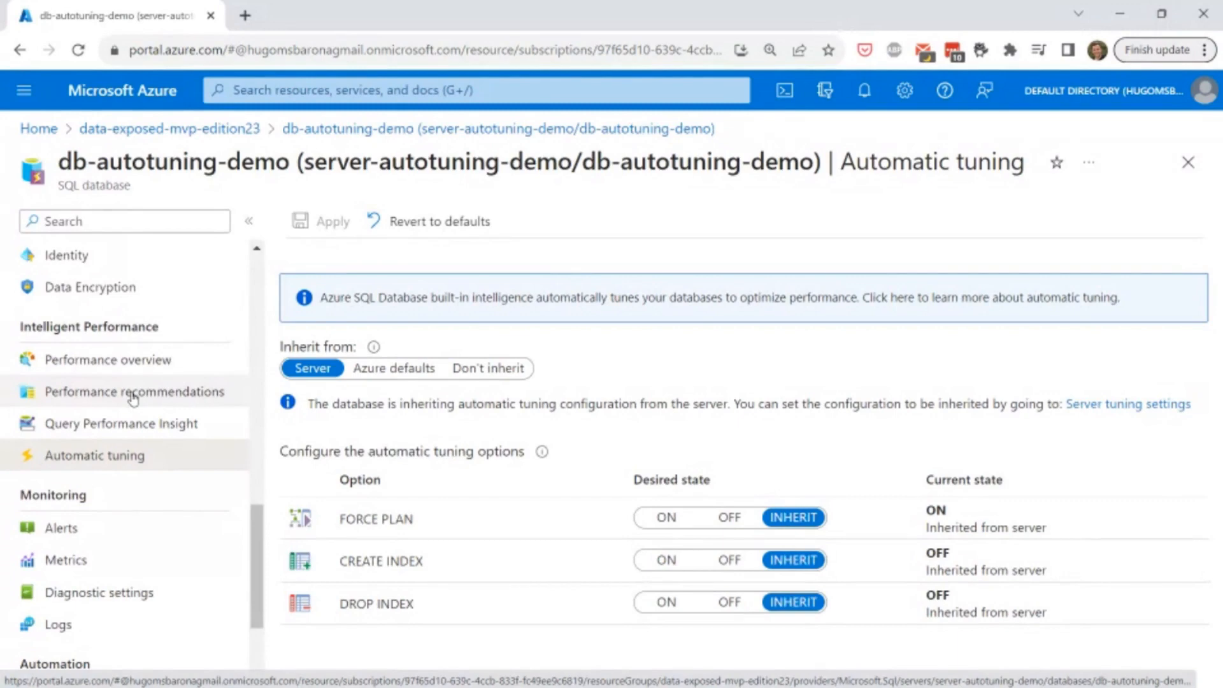
Open Query ID 26 in Query Performance Insight and select its FirstName WHERE line.
{"action": "left_click", "coordinate": [121, 423]}
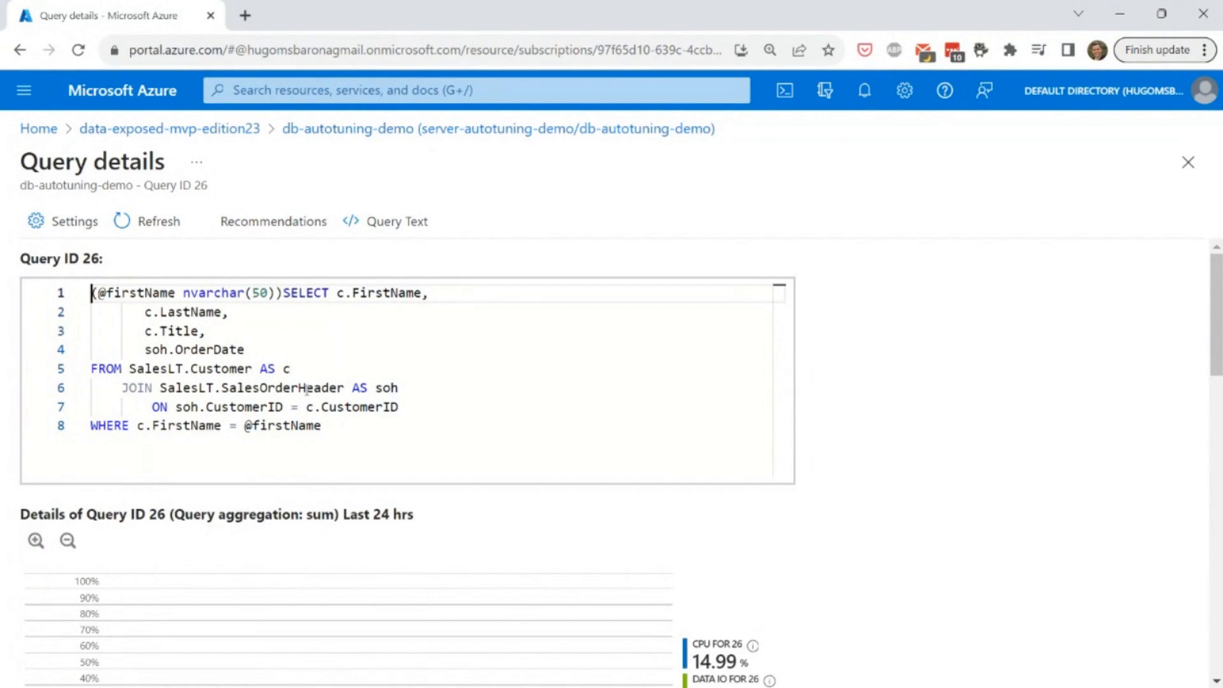
{"action": "mouse_move", "coordinate": [303, 388]}
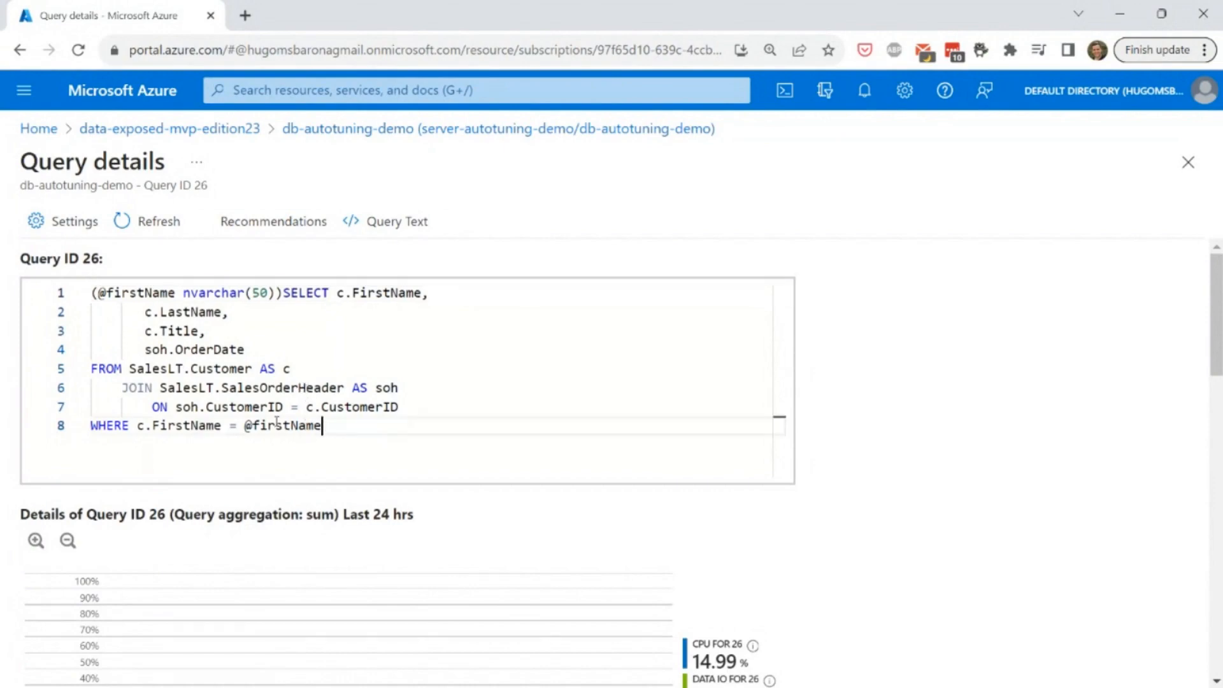
{"action": "triple_click", "coordinate": [205, 425]}
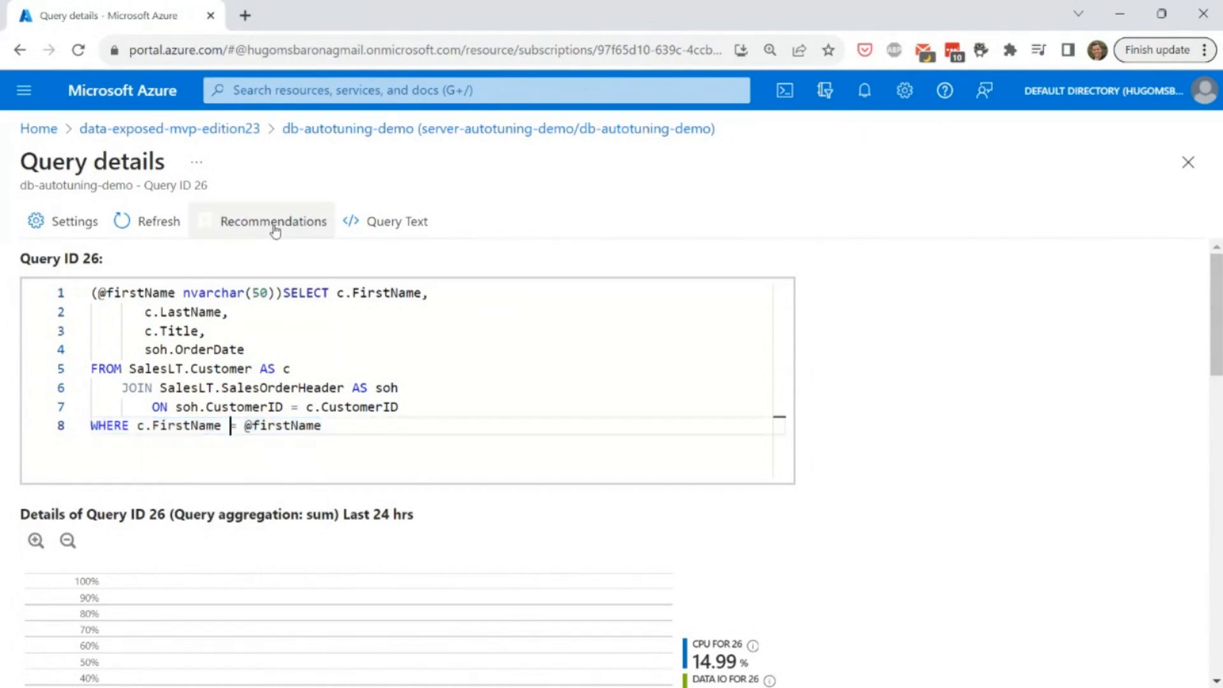
{"action": "mouse_move", "coordinate": [274, 221]}
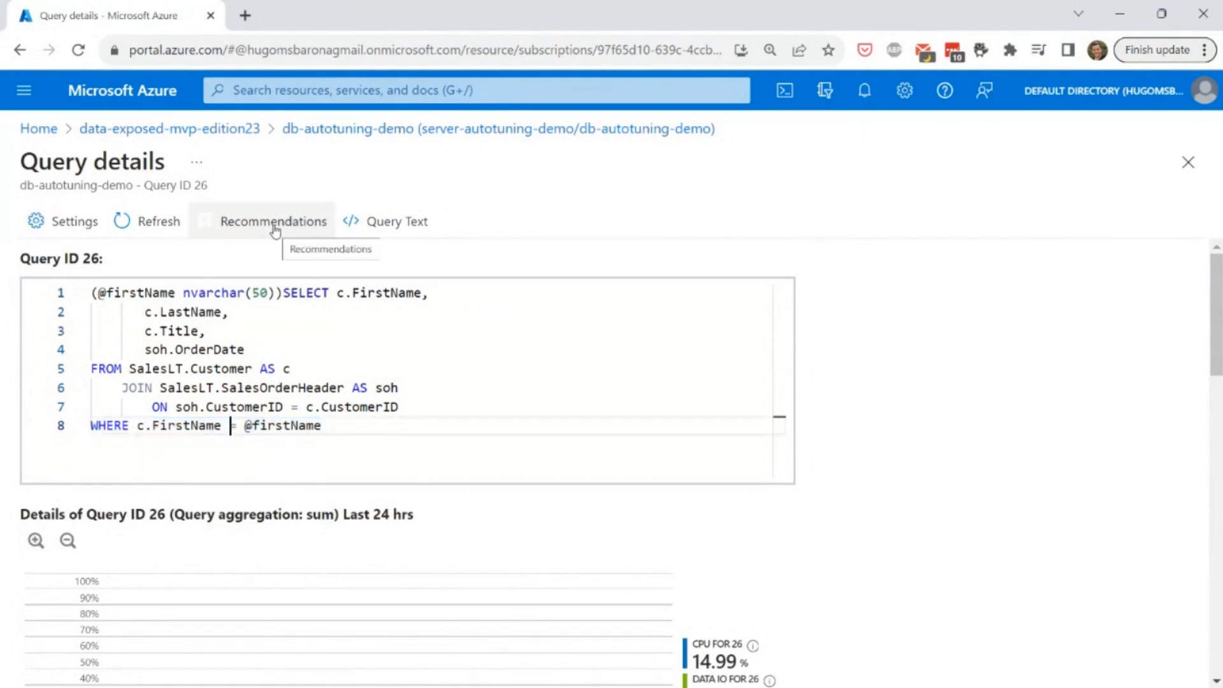
View Query ID 26's tuning recommendations, including the create-index on Customer FirstName.
{"action": "left_click", "coordinate": [274, 221]}
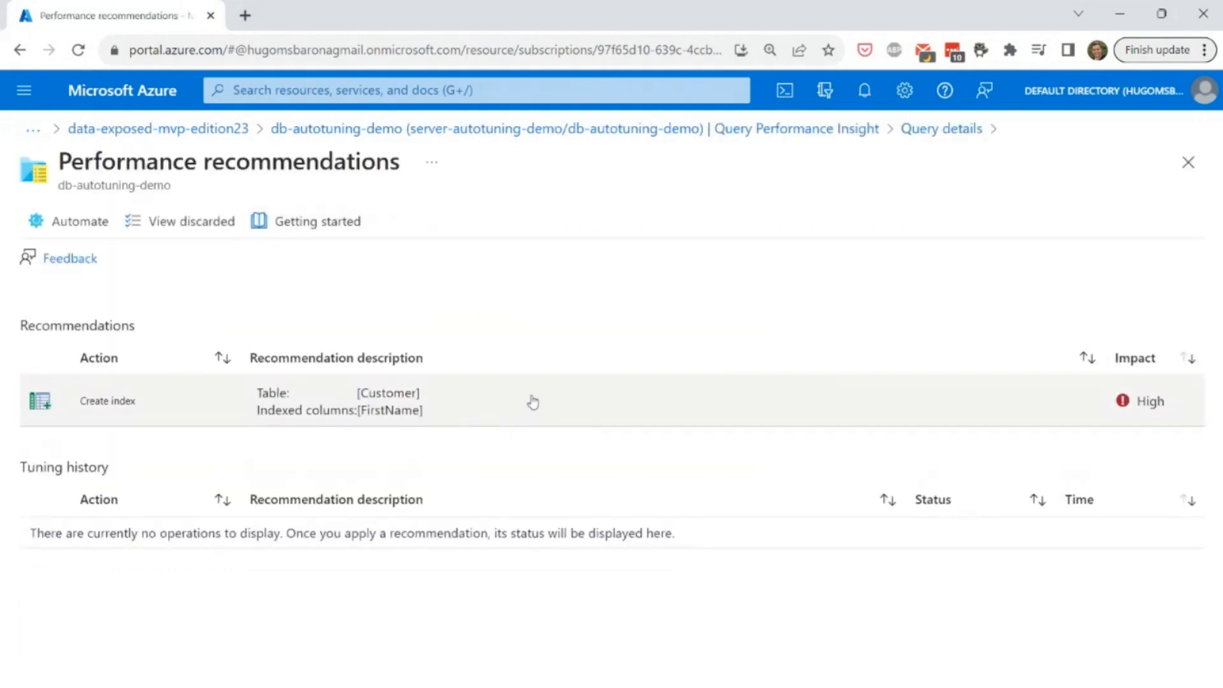
{"action": "mouse_move", "coordinate": [432, 414]}
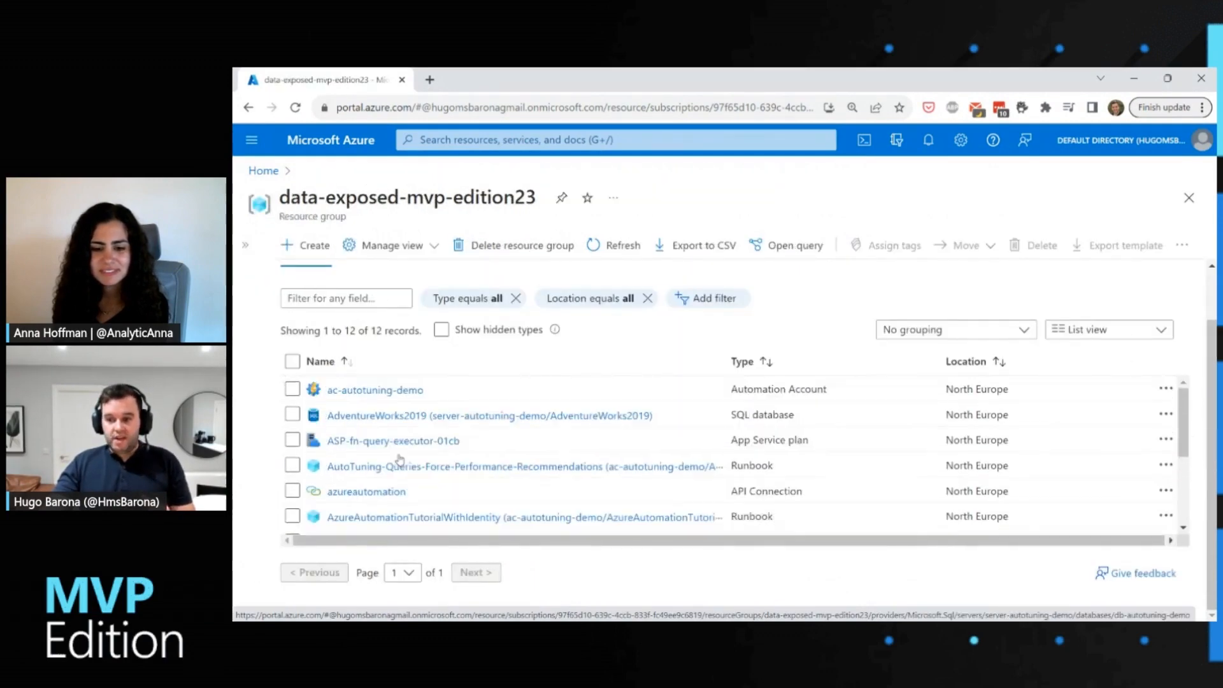
Open the AdventureWorks2019 database's Automatic tuning settings page.
{"action": "left_click", "coordinate": [409, 415]}
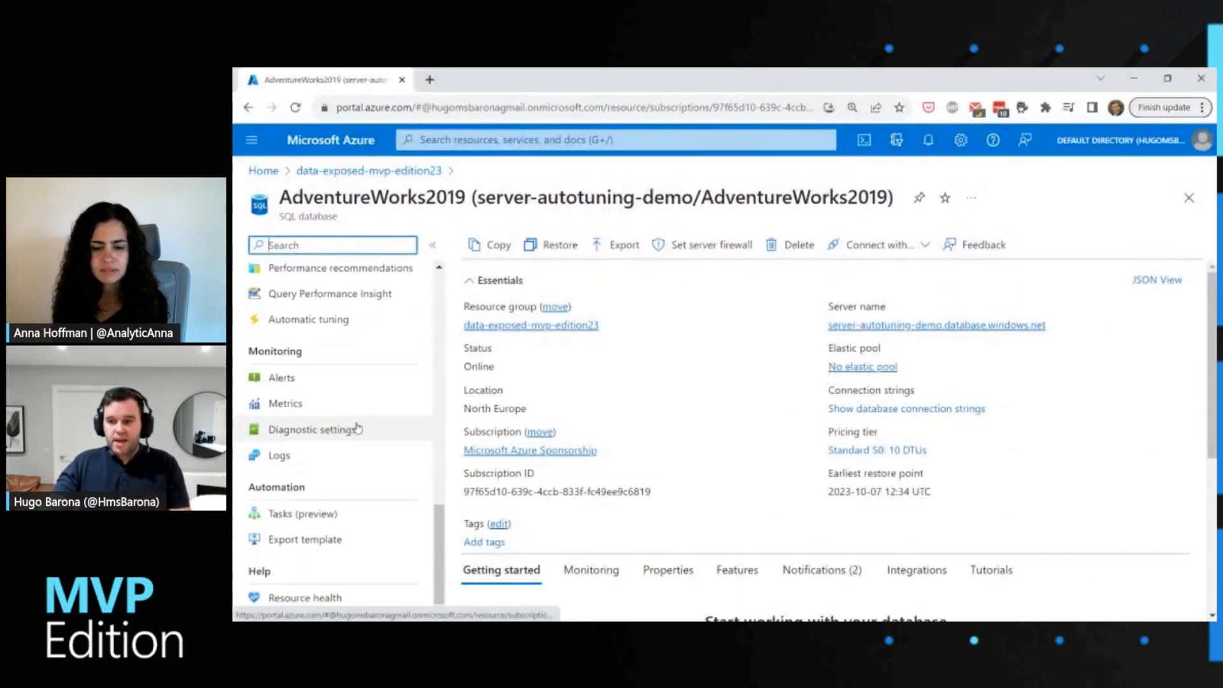
{"action": "left_click", "coordinate": [307, 319]}
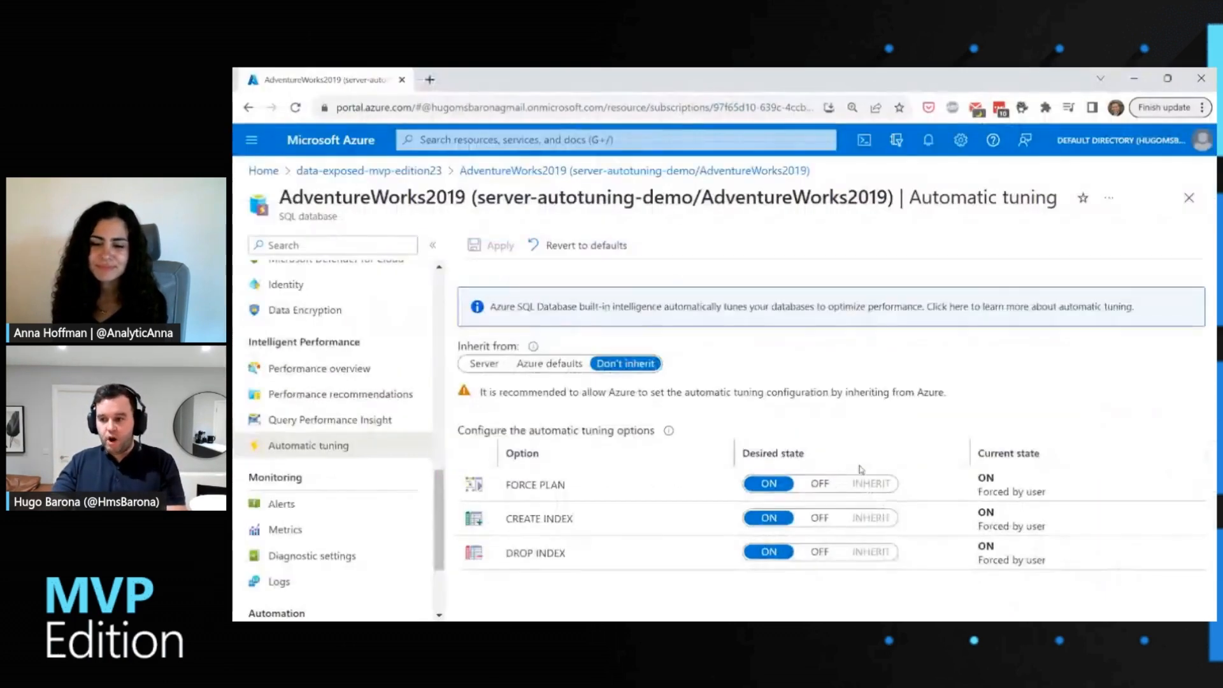
Open the executing TransactionHistory create-index entry from AdventureWorks2019's performance recommendations.
{"action": "left_click", "coordinate": [338, 394]}
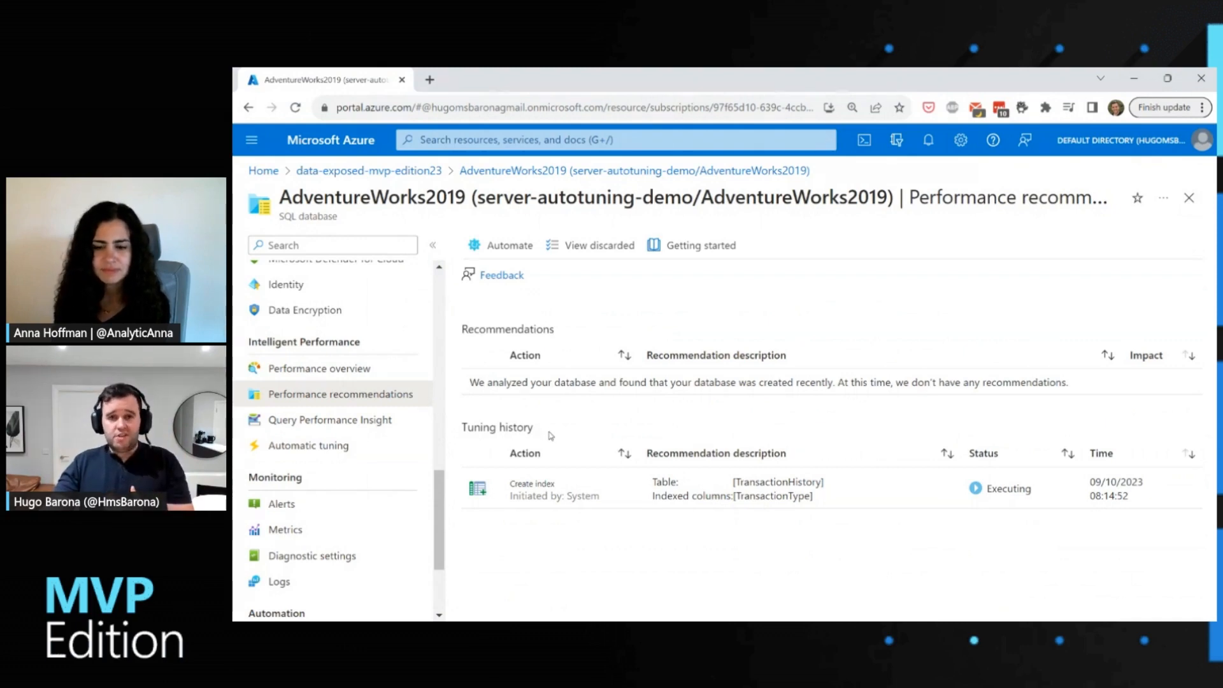
{"action": "left_click", "coordinate": [532, 483]}
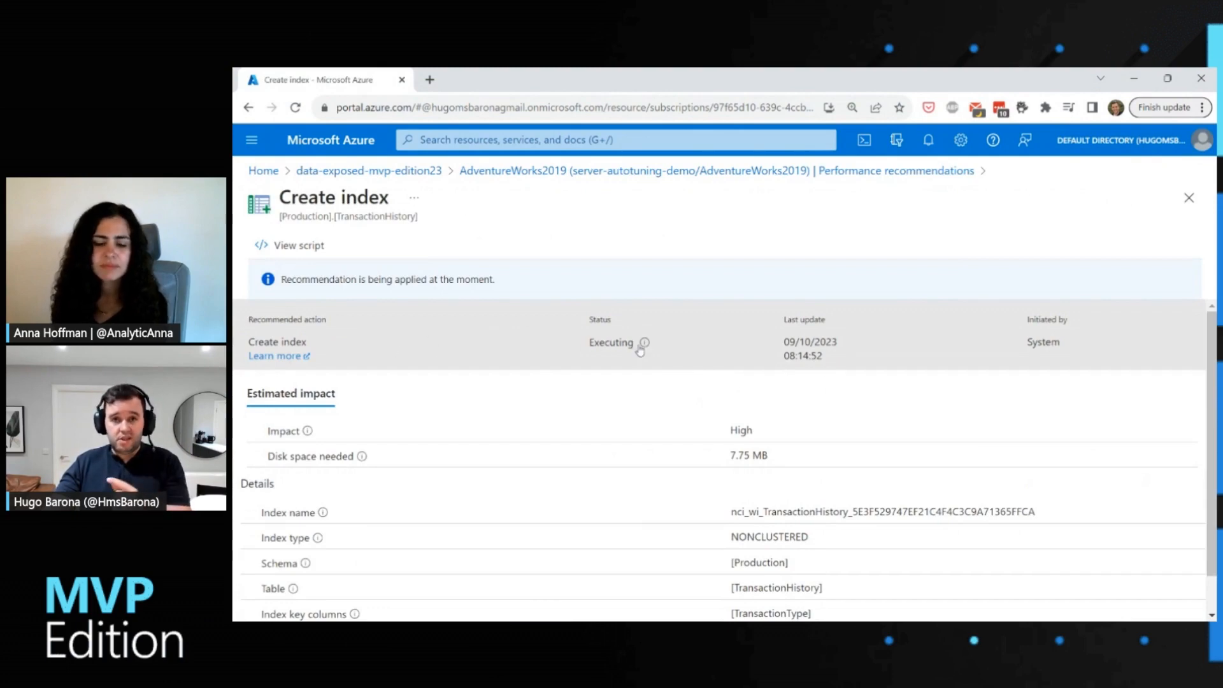
{"action": "scroll", "scroll_direction": "down", "scroll_amount": 3}
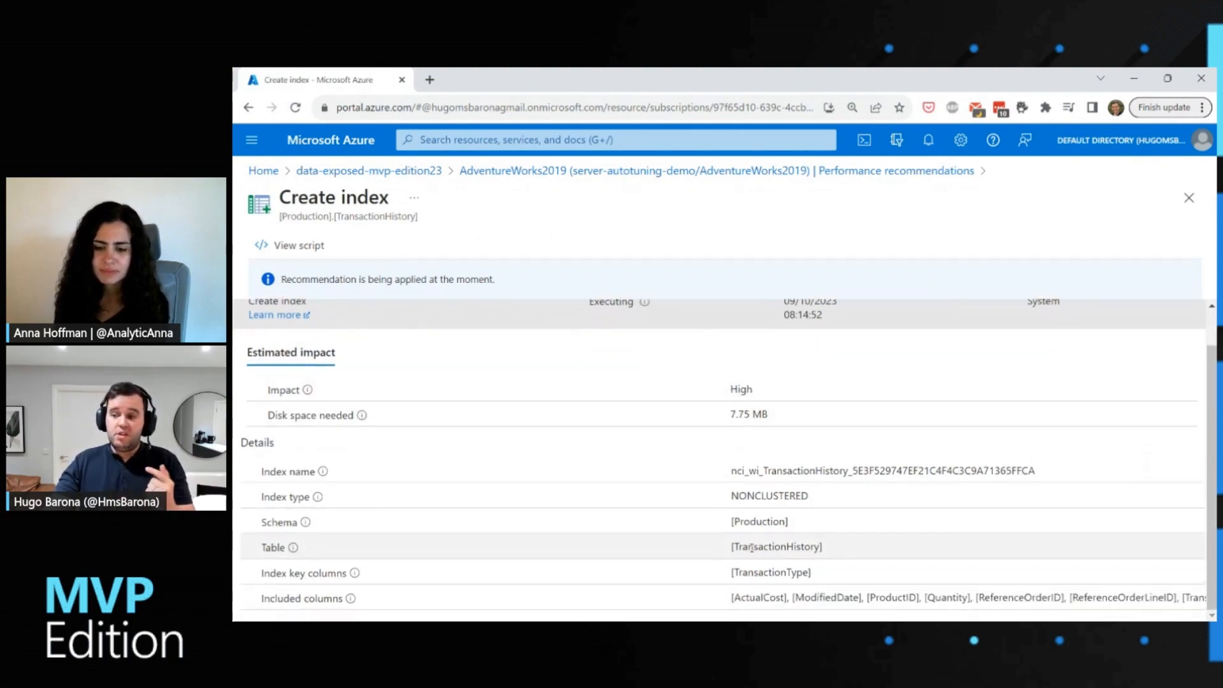